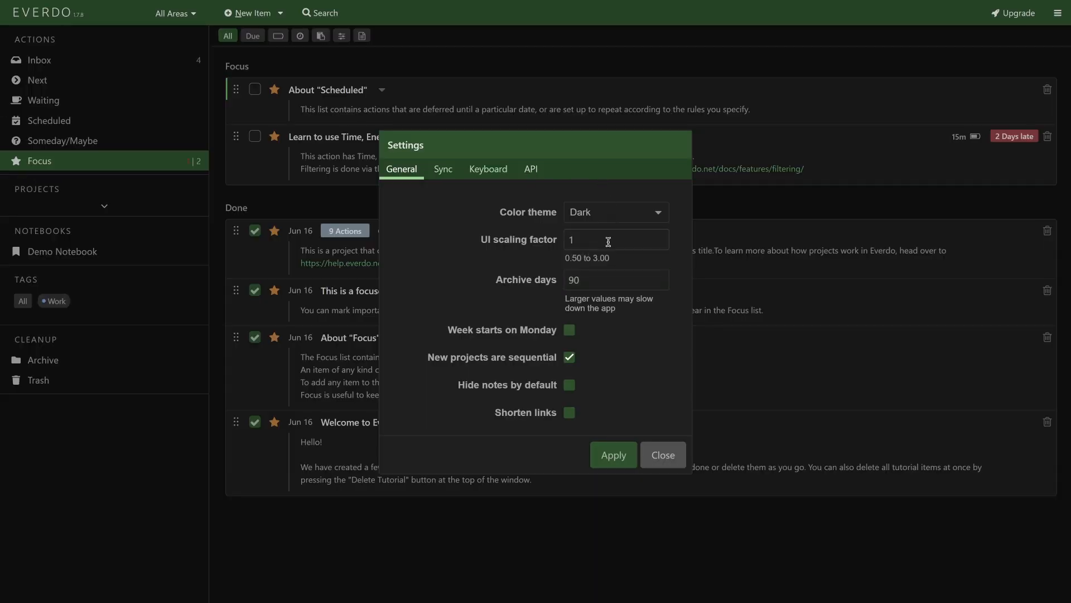
# Try UI scaling 2 then 1, start weeks on Monday, toggle sequential new projects off and back on
pyautogui.write('2')
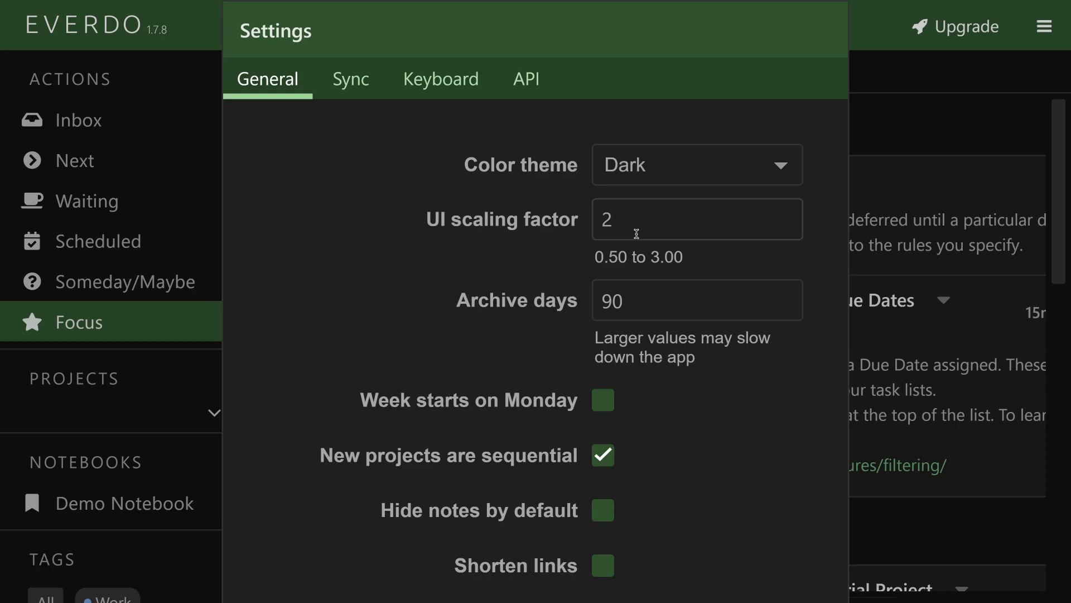
pyautogui.write('1')
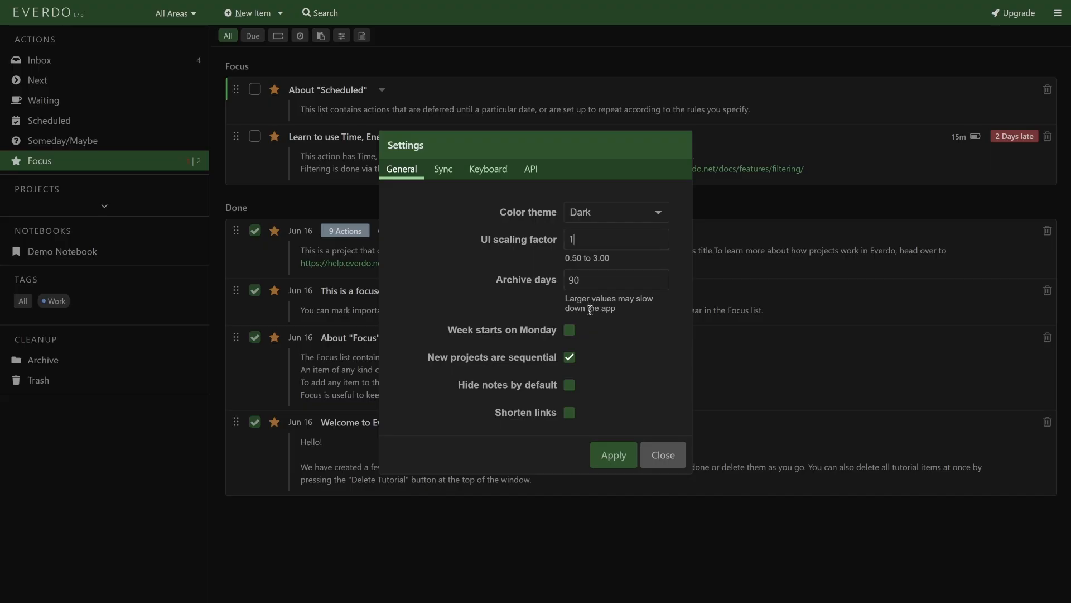
pyautogui.click(569, 329)
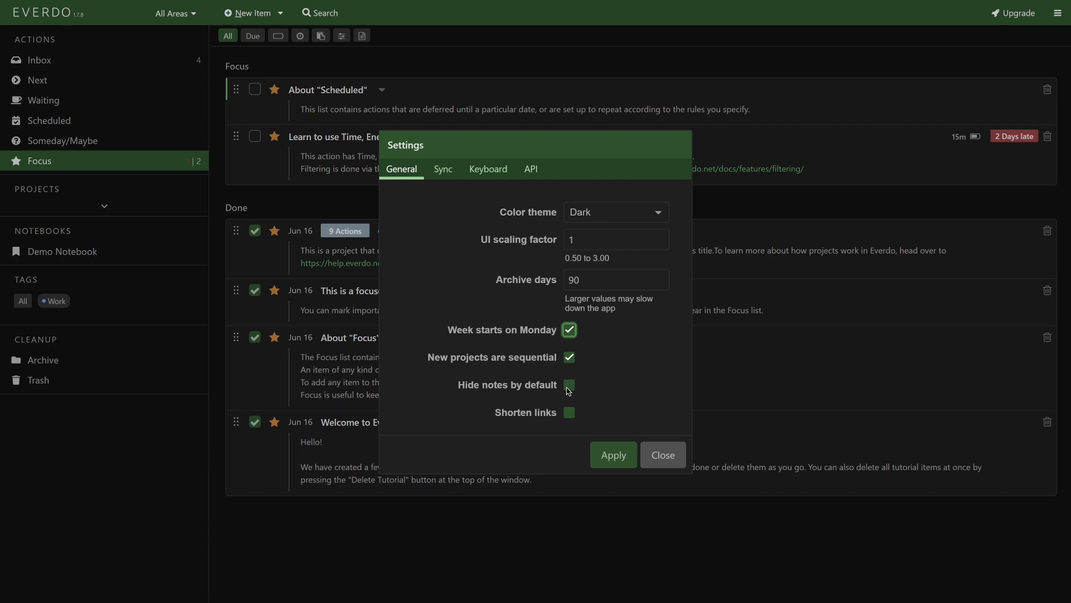
pyautogui.click(569, 357)
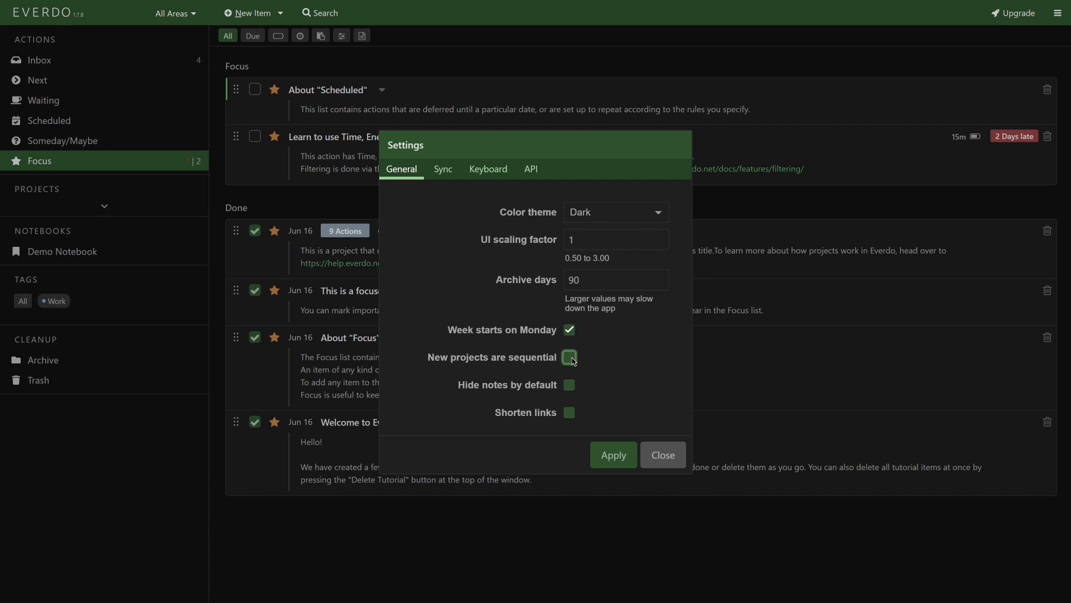
pyautogui.click(569, 357)
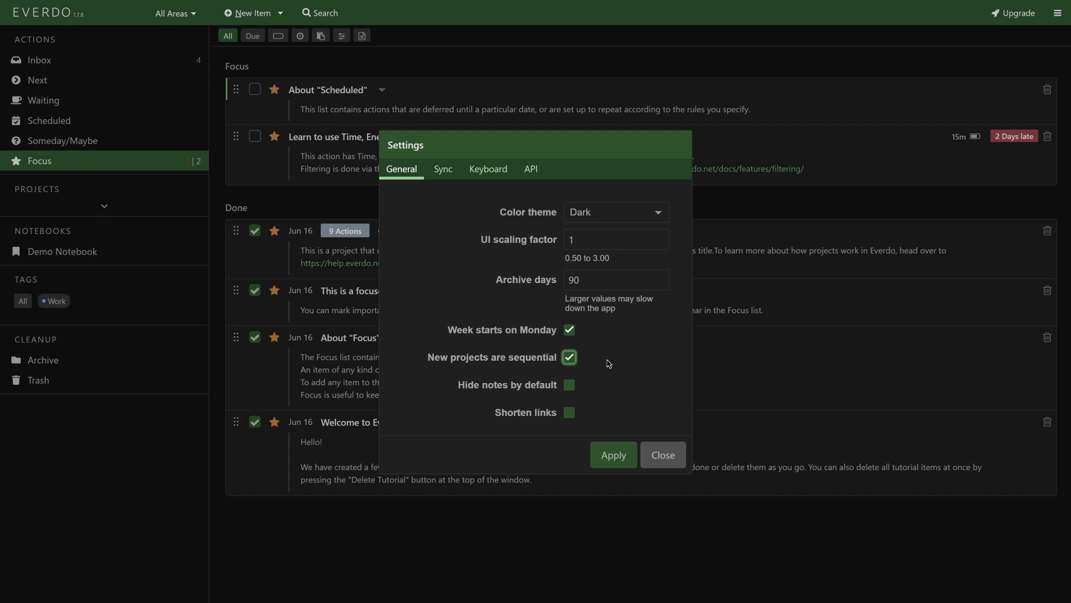
pyautogui.moveTo(572, 419)
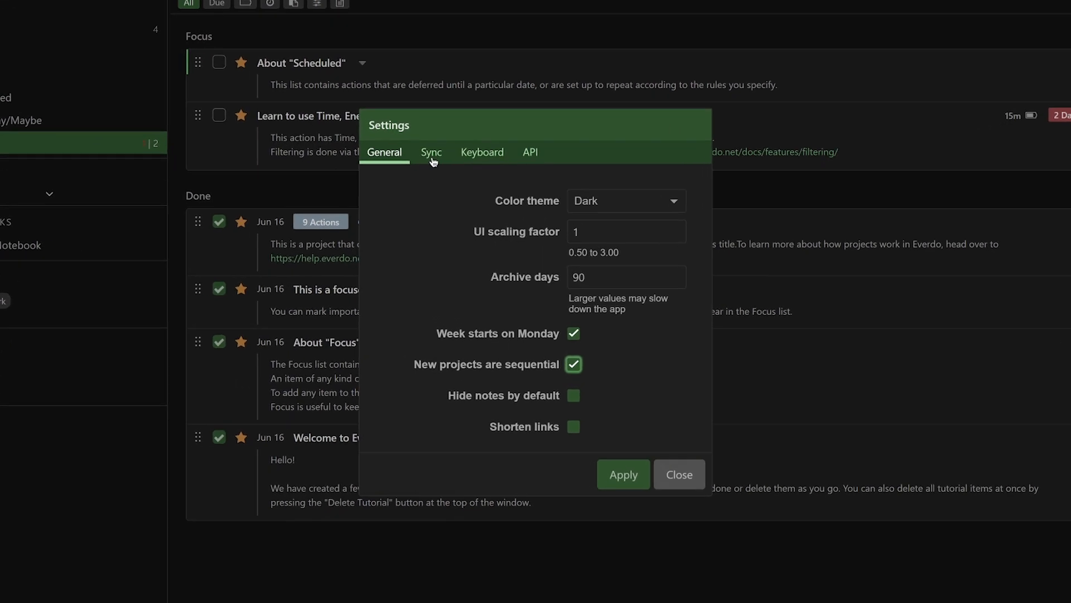
# Review the Sync settings: signed in, encrypted mode, auto sync on, status synced
pyautogui.click(432, 152)
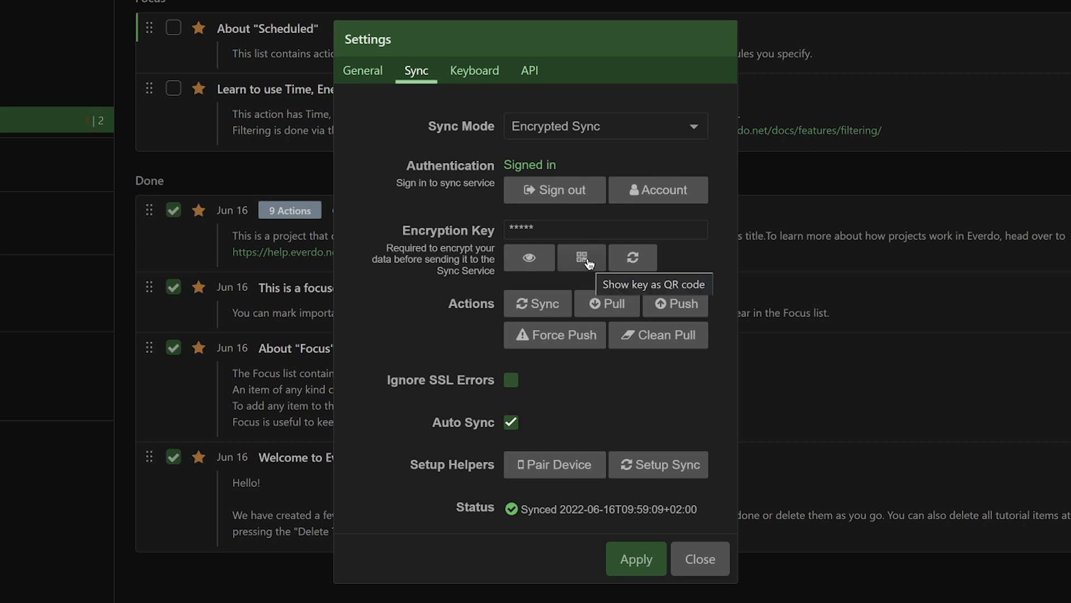
pyautogui.moveTo(633, 257)
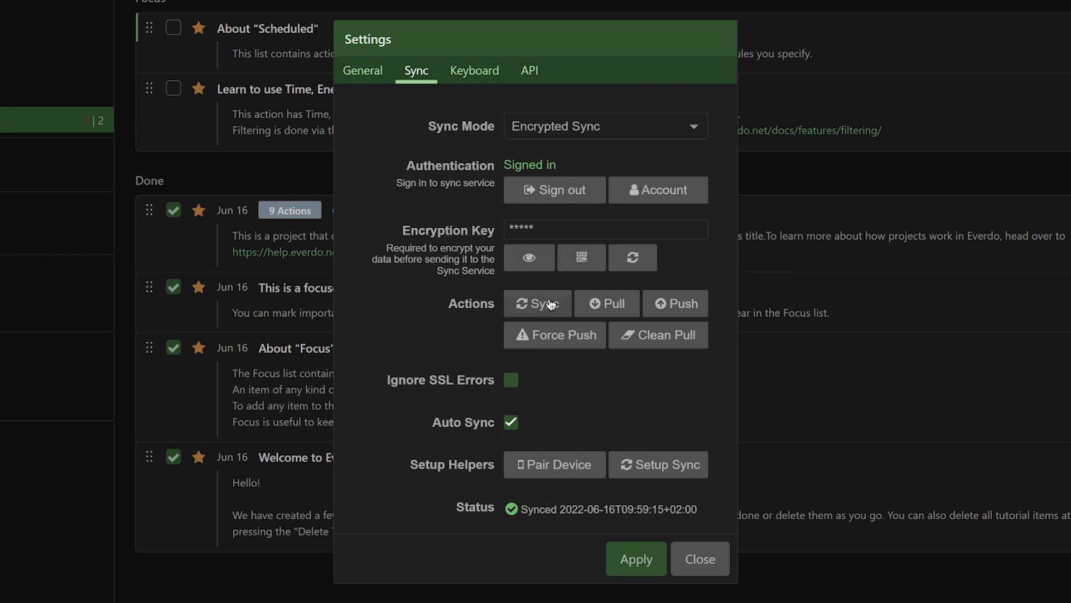
pyautogui.moveTo(554, 334)
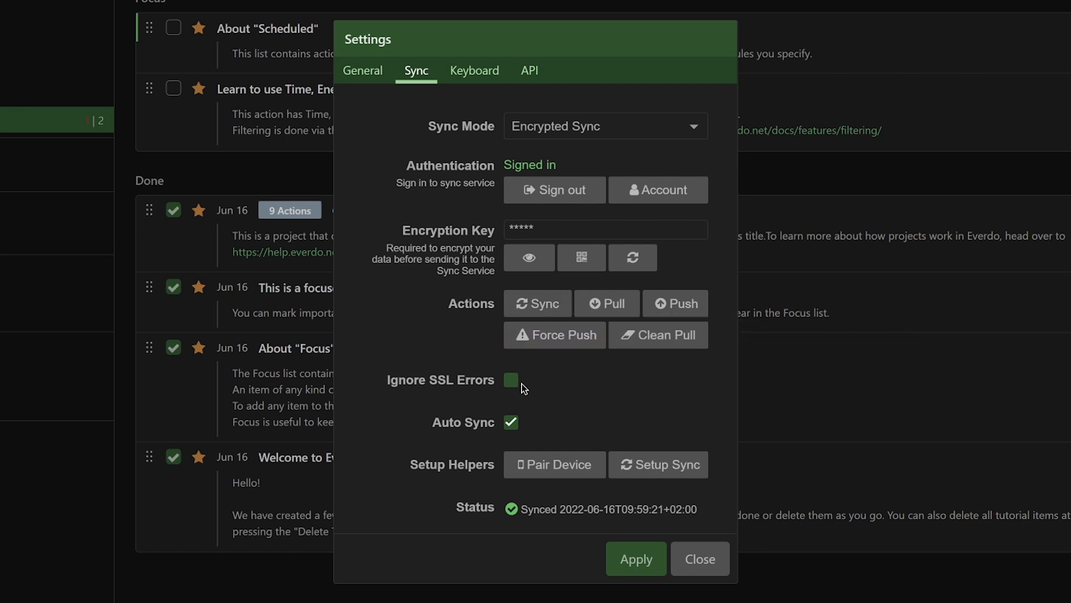
pyautogui.moveTo(507, 388)
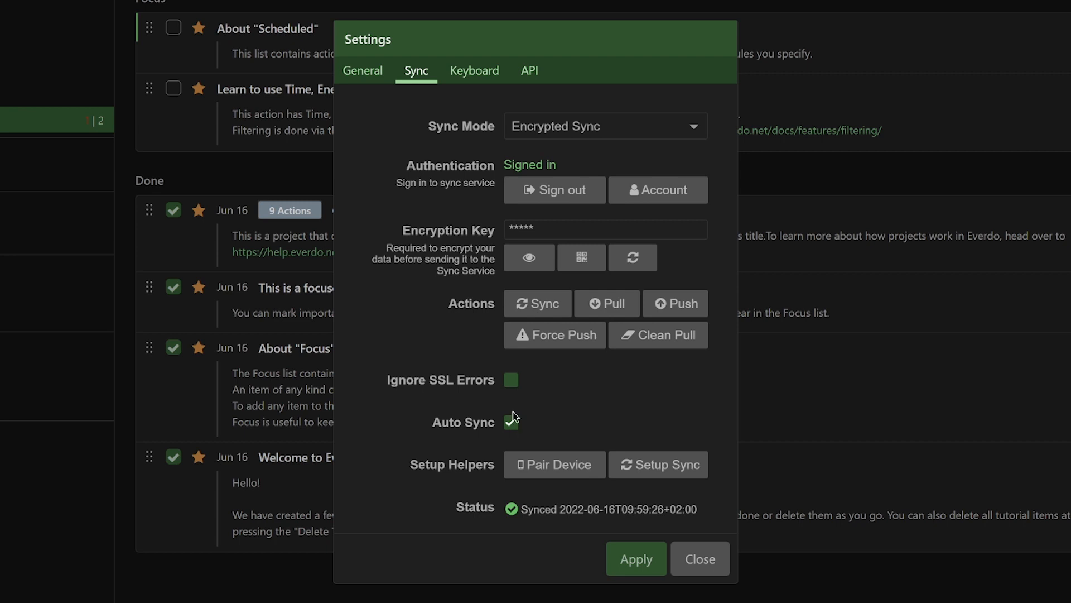
# Scroll through the Keyboard shortcut list down to Go to Inbox and Go to Next
pyautogui.click(474, 71)
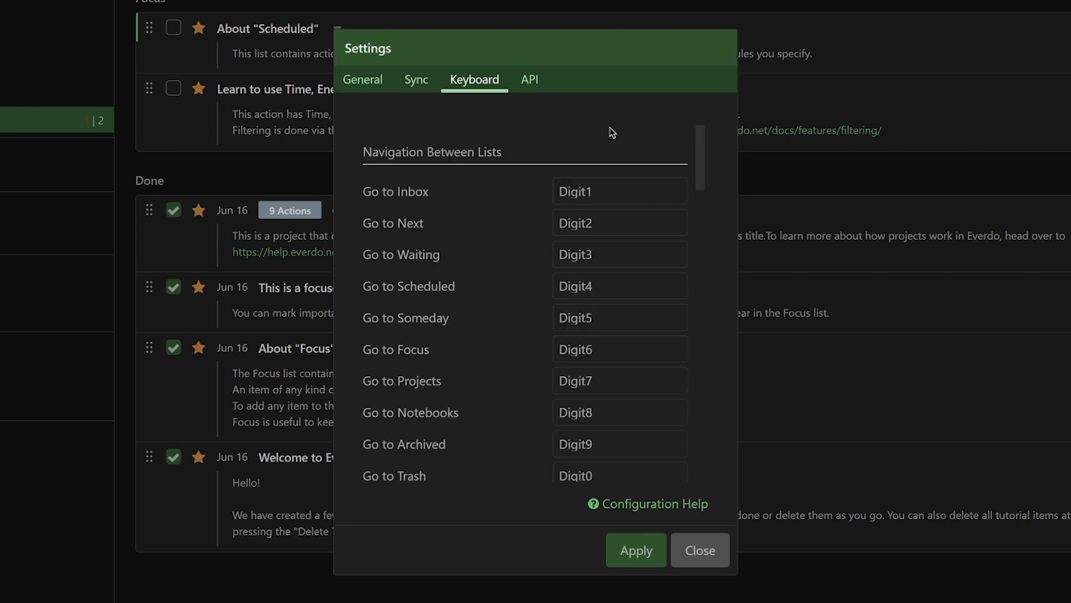
pyautogui.scroll(-3)
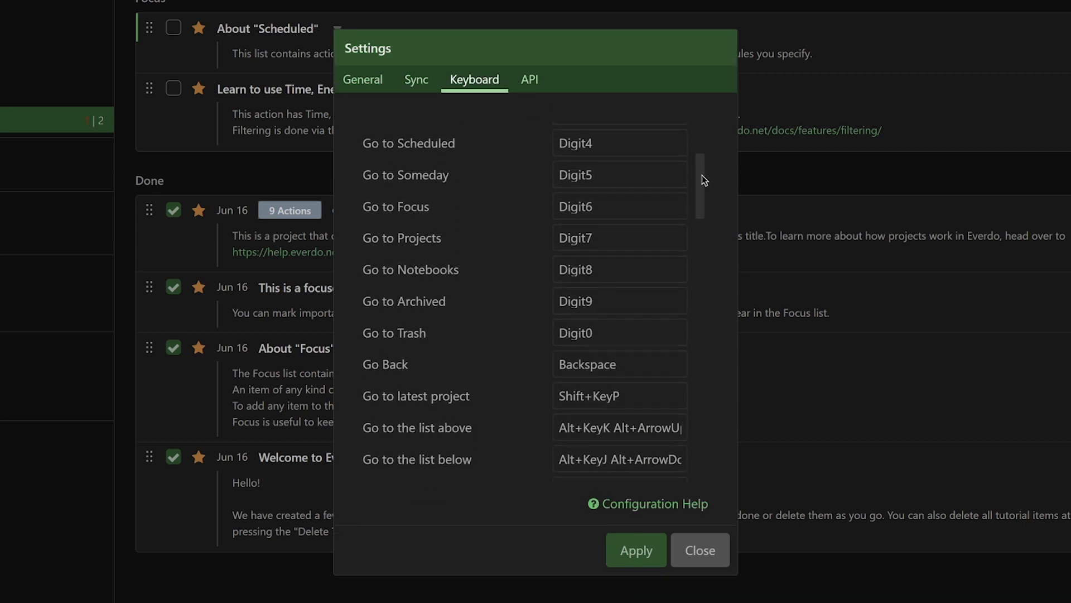
pyautogui.scroll(-3)
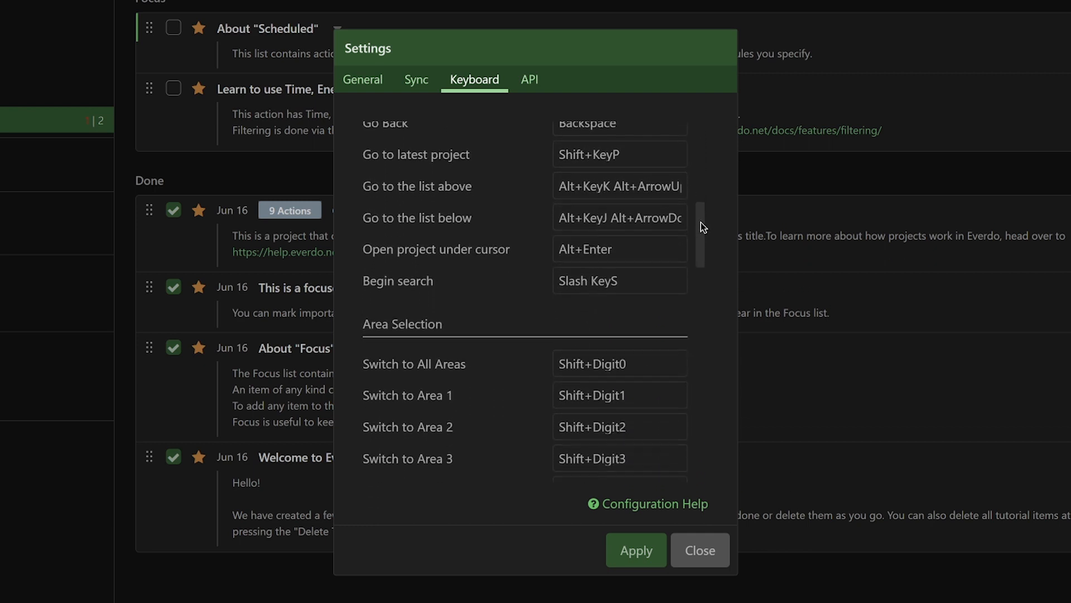
pyautogui.scroll(-3)
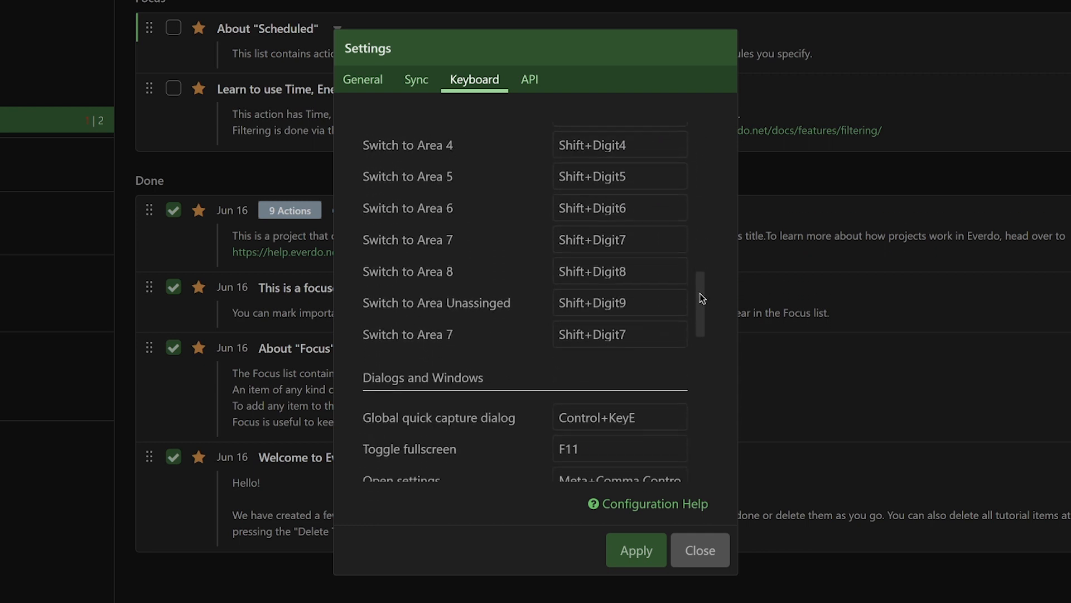
pyautogui.scroll(-3)
pyautogui.write('b')
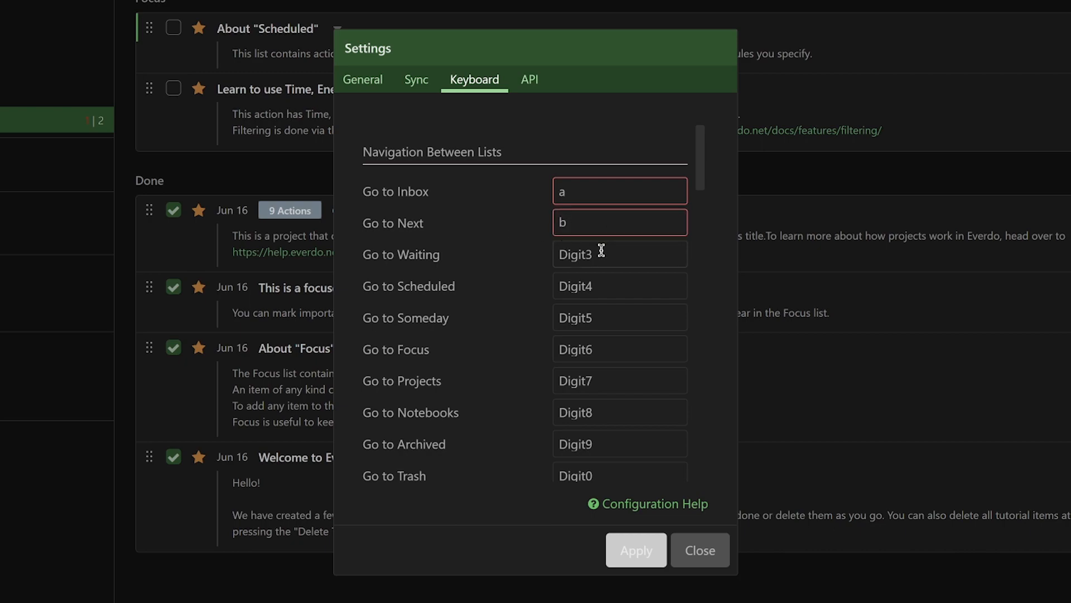
# Leave Settings and add two new Inbox actions, Task and Task 2
pyautogui.click(698, 550)
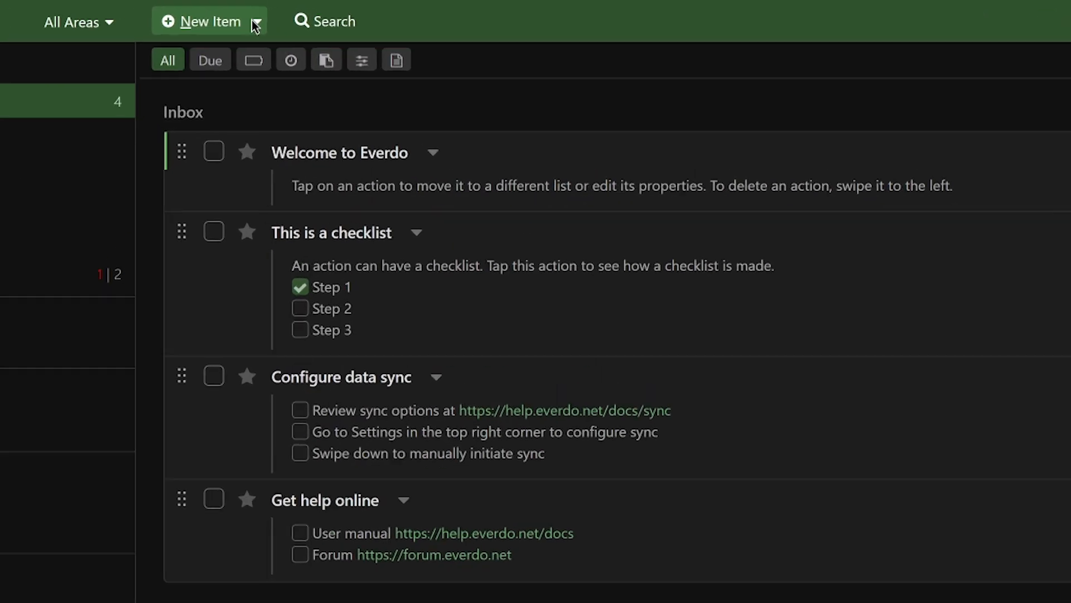
pyautogui.click(200, 21)
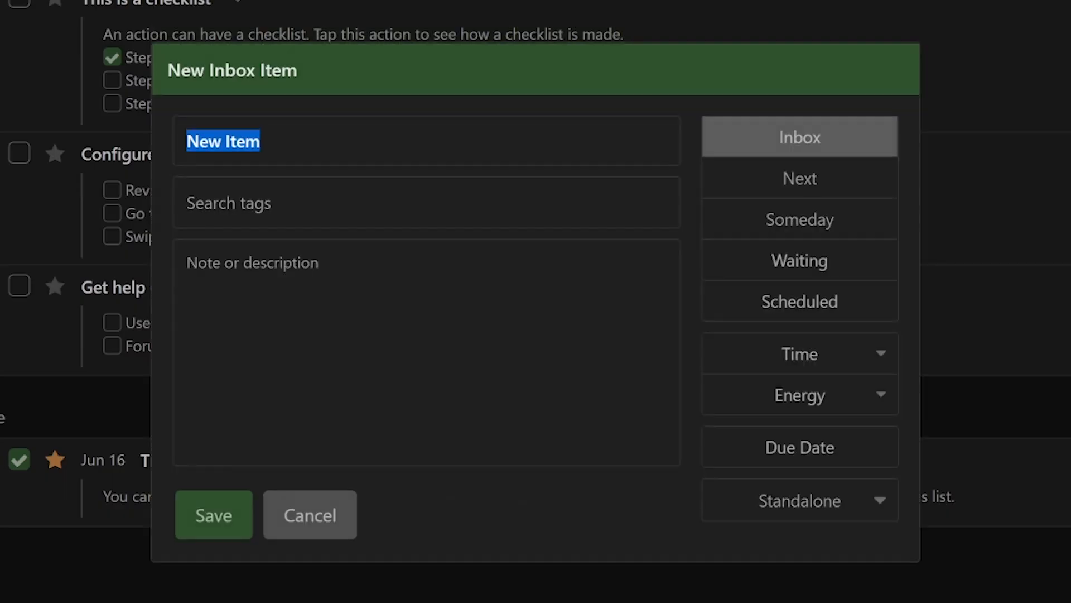
pyautogui.click(308, 514)
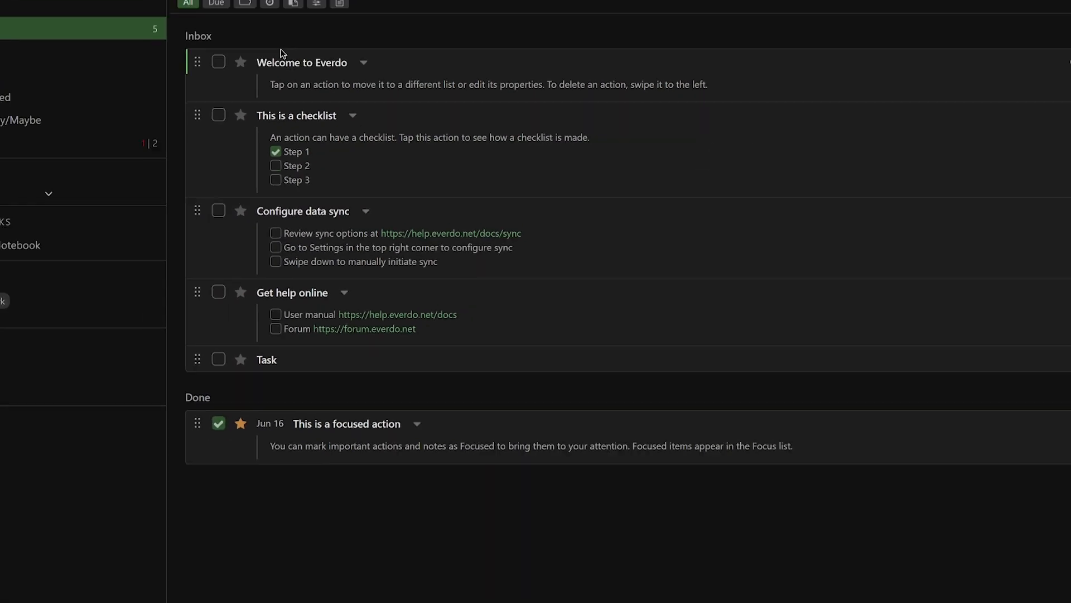
pyautogui.click(251, 12)
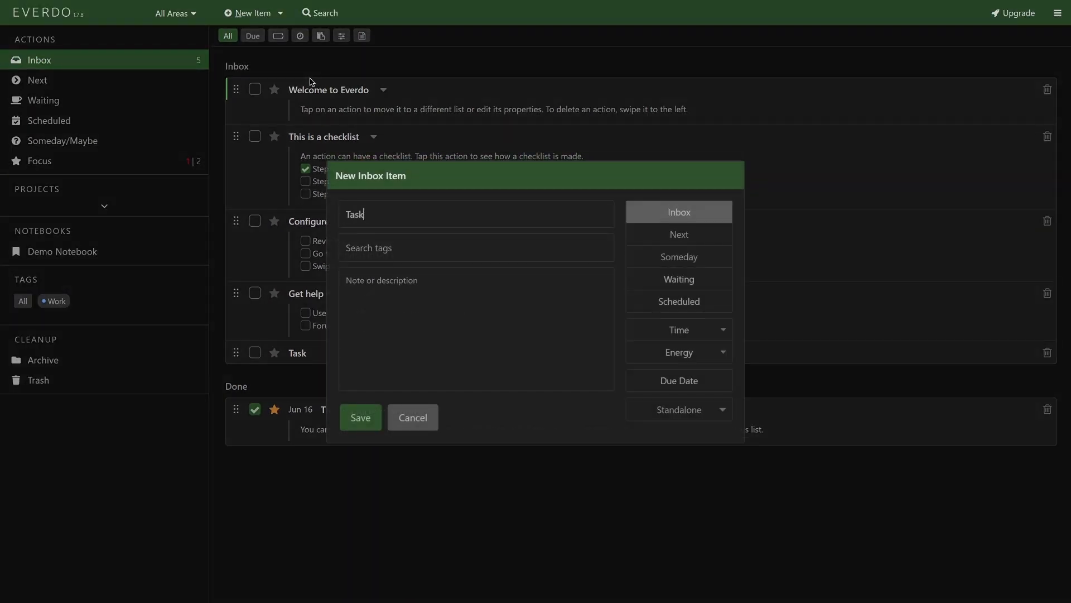
pyautogui.click(359, 418)
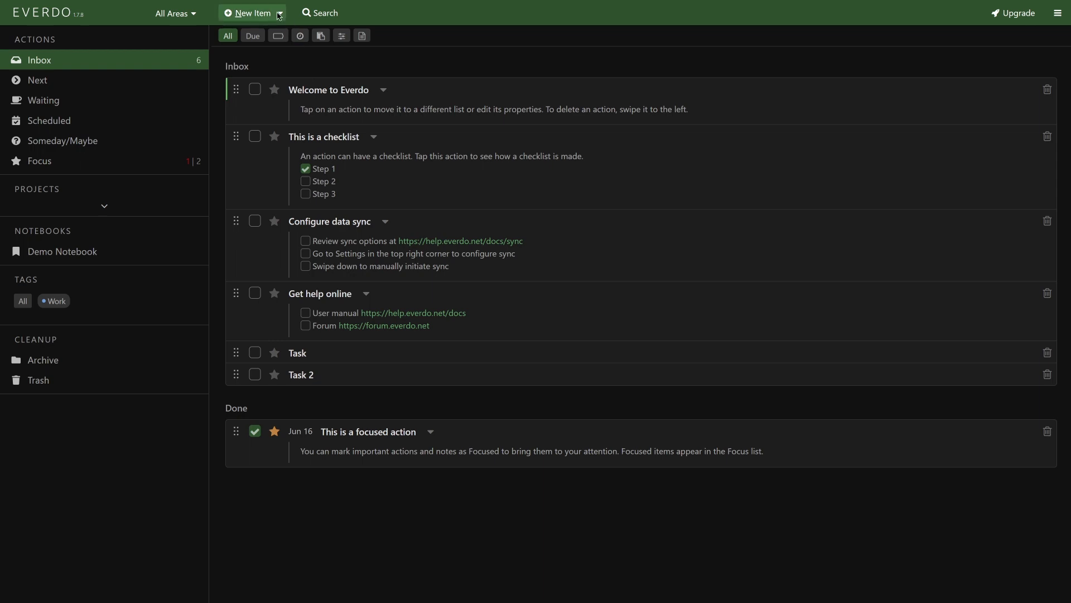
# Peek at the New Item type dropdown and dismiss it without choosing
pyautogui.click(281, 12)
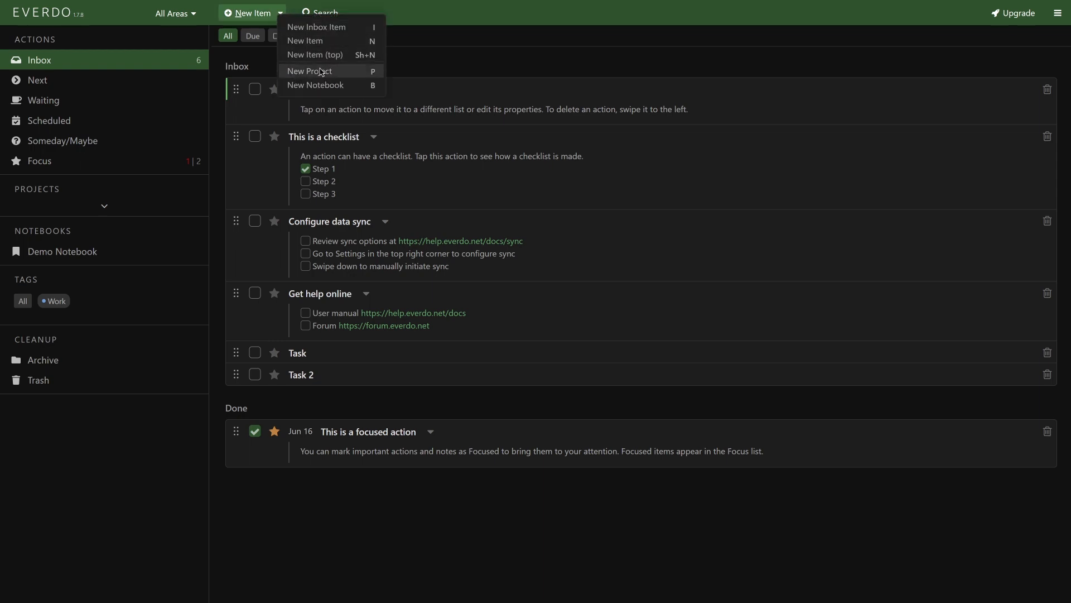
pyautogui.moveTo(321, 84)
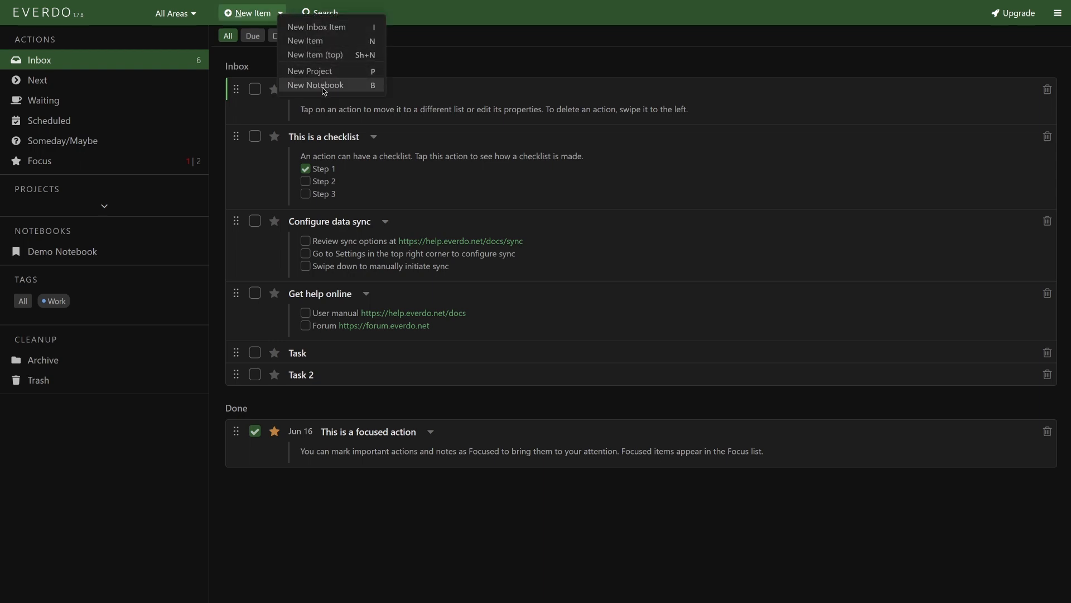
pyautogui.moveTo(273, 21)
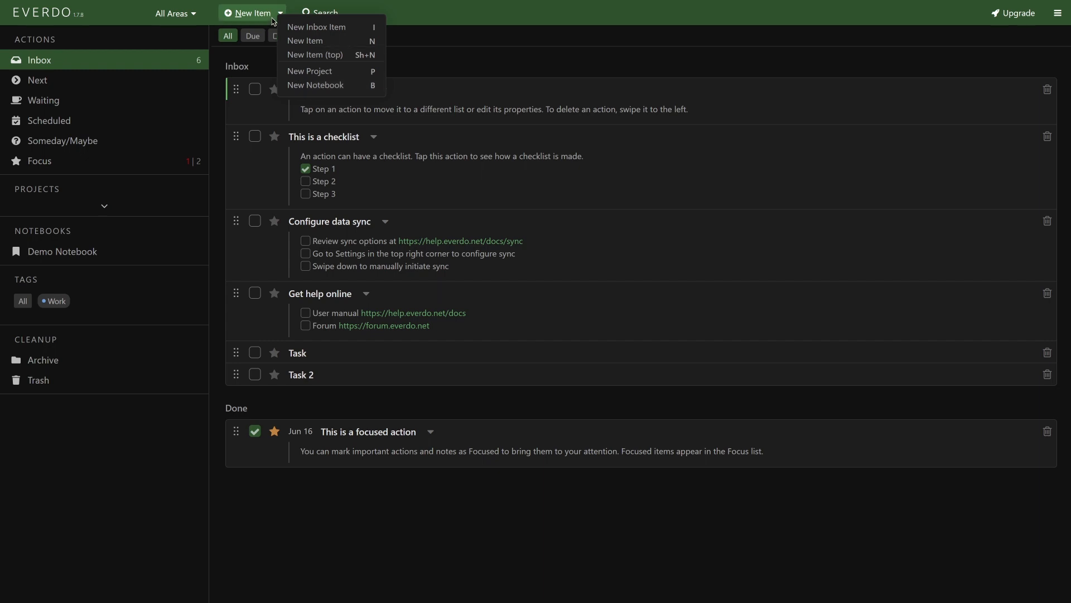
pyautogui.click(252, 12)
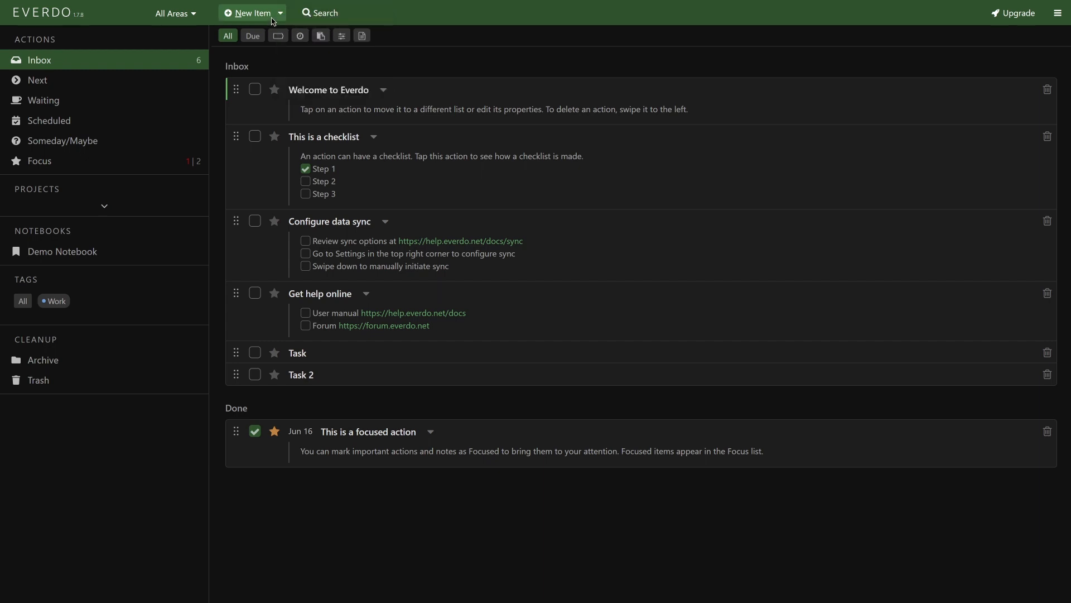
pyautogui.moveTo(636, 523)
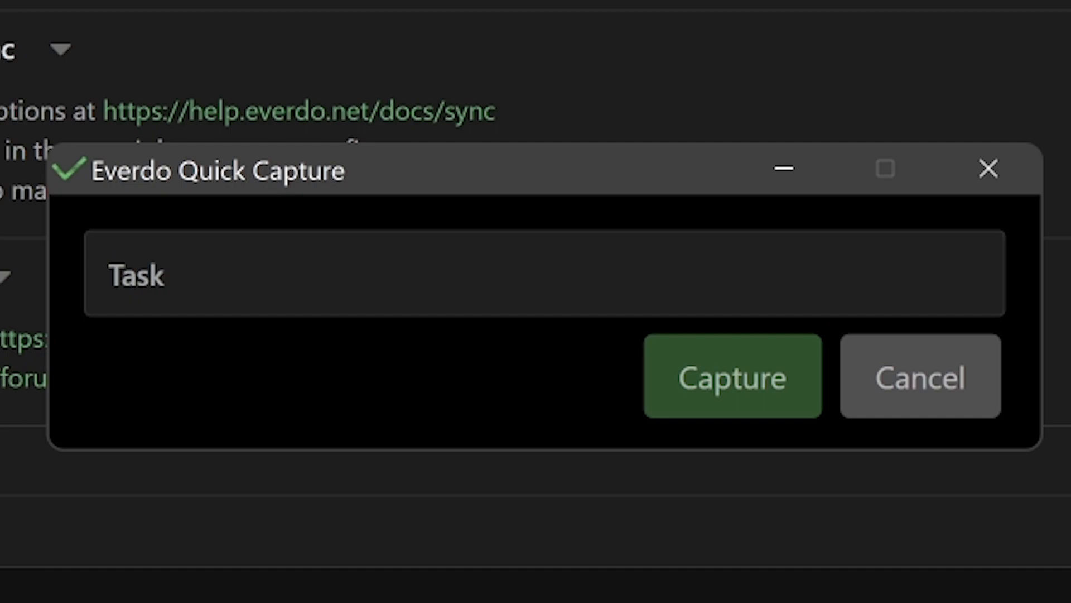
# Capture a new task named Task into the Inbox via Quick Capture
pyautogui.click(732, 377)
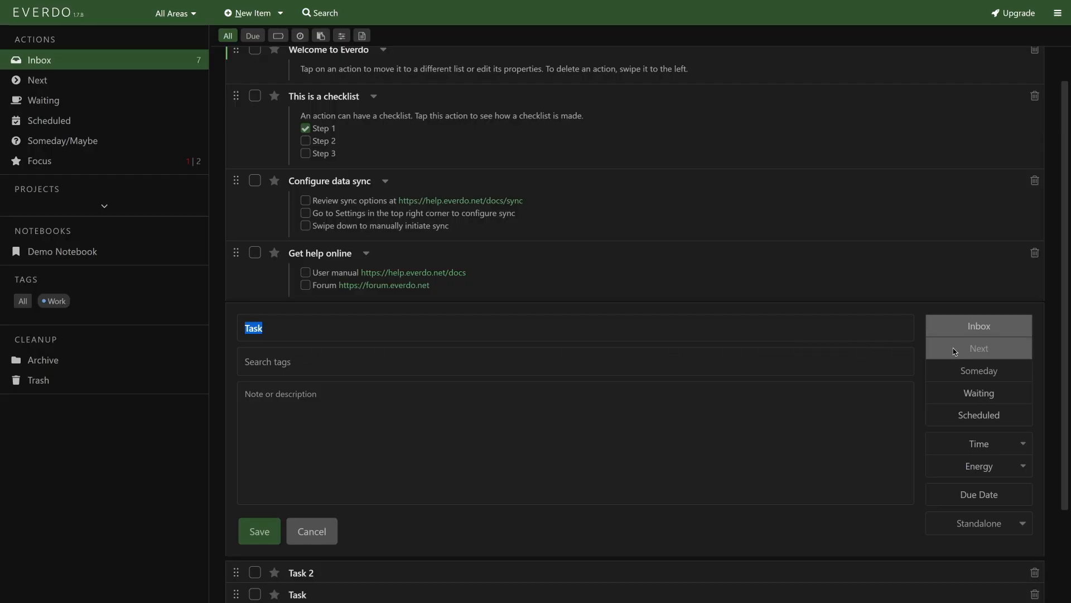
pyautogui.moveTo(978, 371)
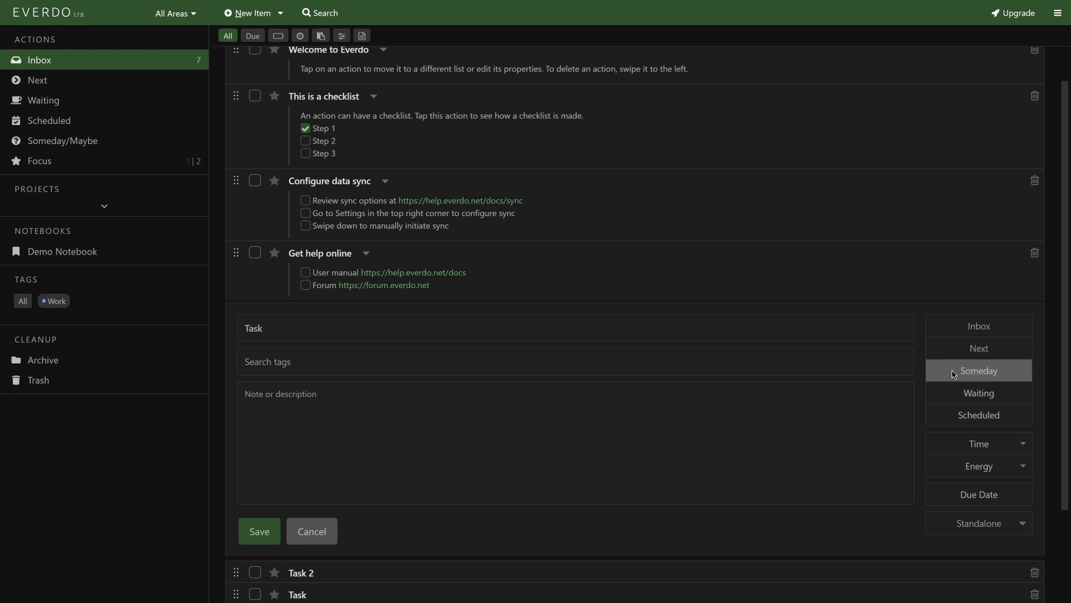
# Mark Task as Waiting (Someone), cancelling the Scheduled and Due Date pickers unchanged
pyautogui.click(978, 393)
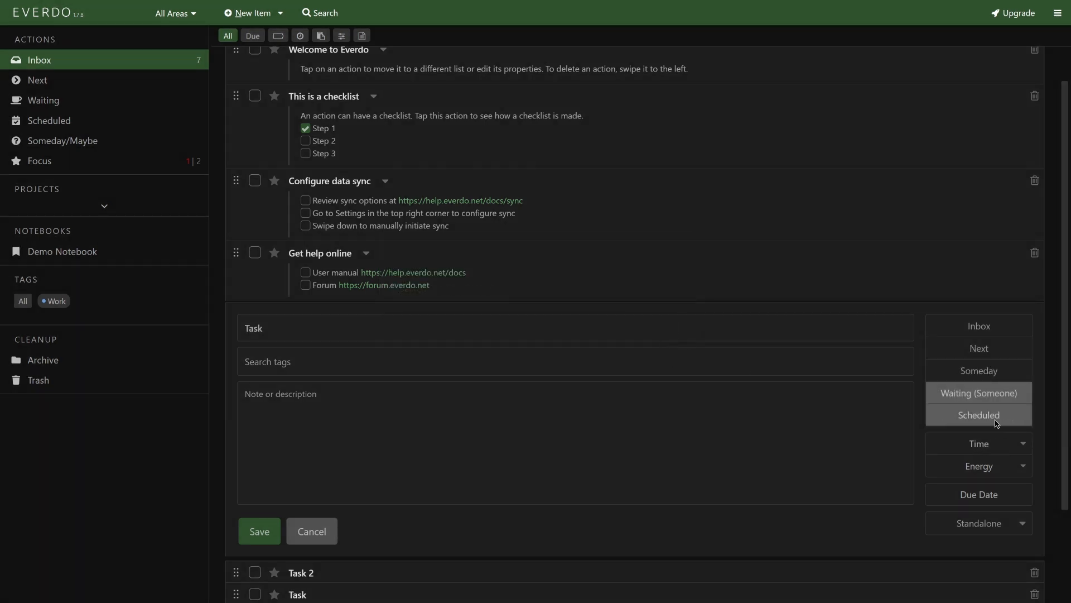
pyautogui.click(978, 414)
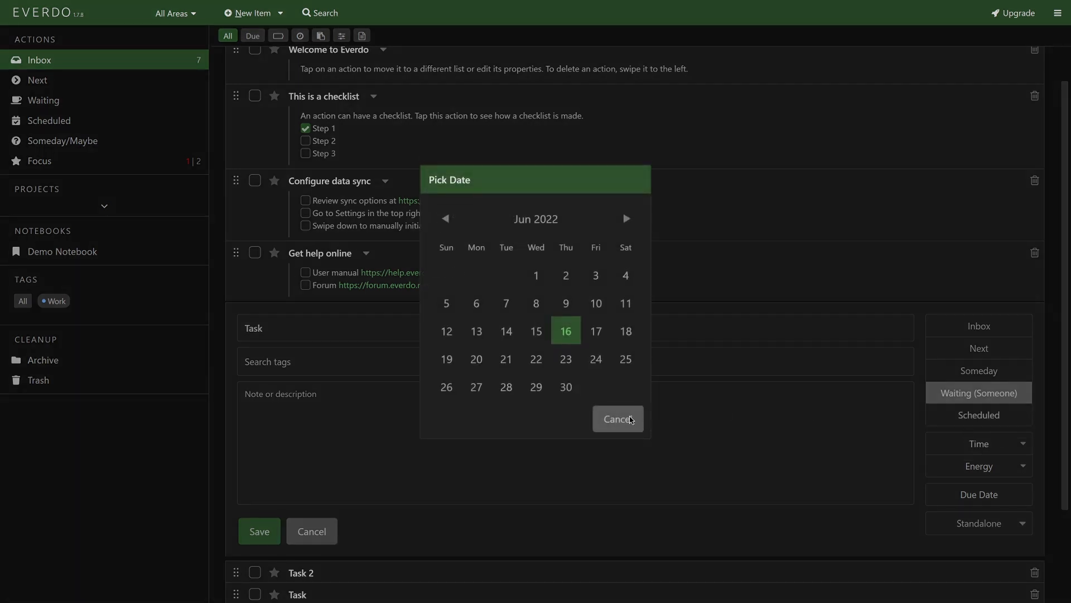
pyautogui.click(617, 418)
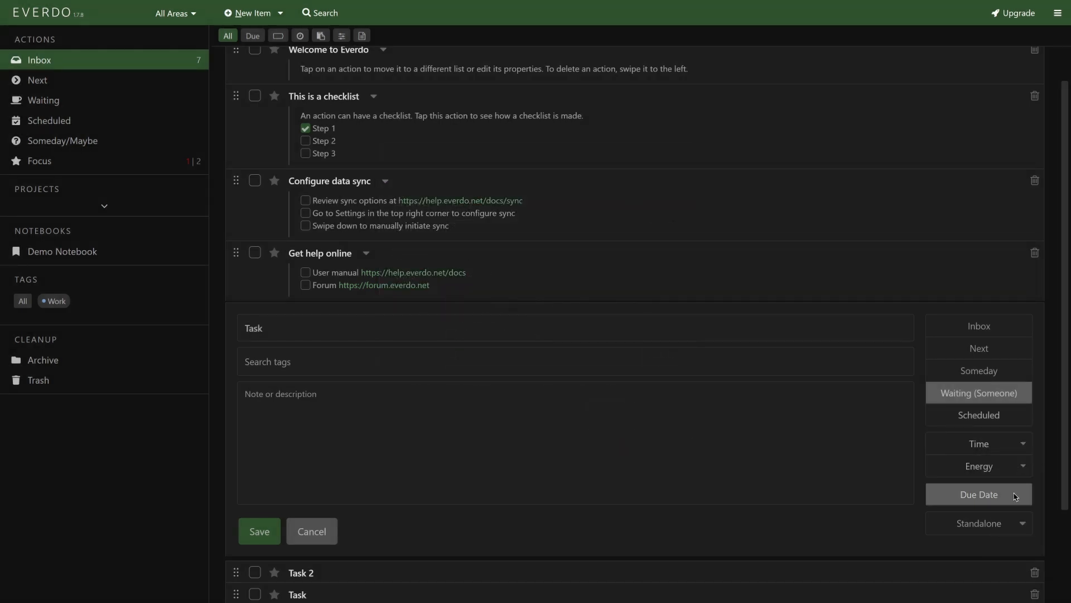
pyautogui.click(977, 494)
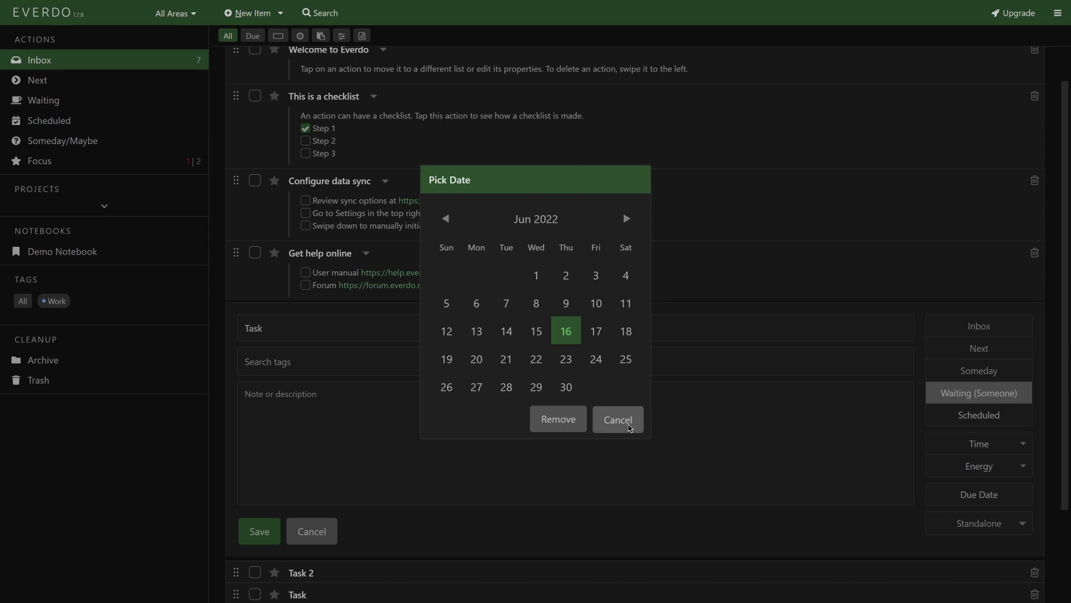
pyautogui.click(617, 419)
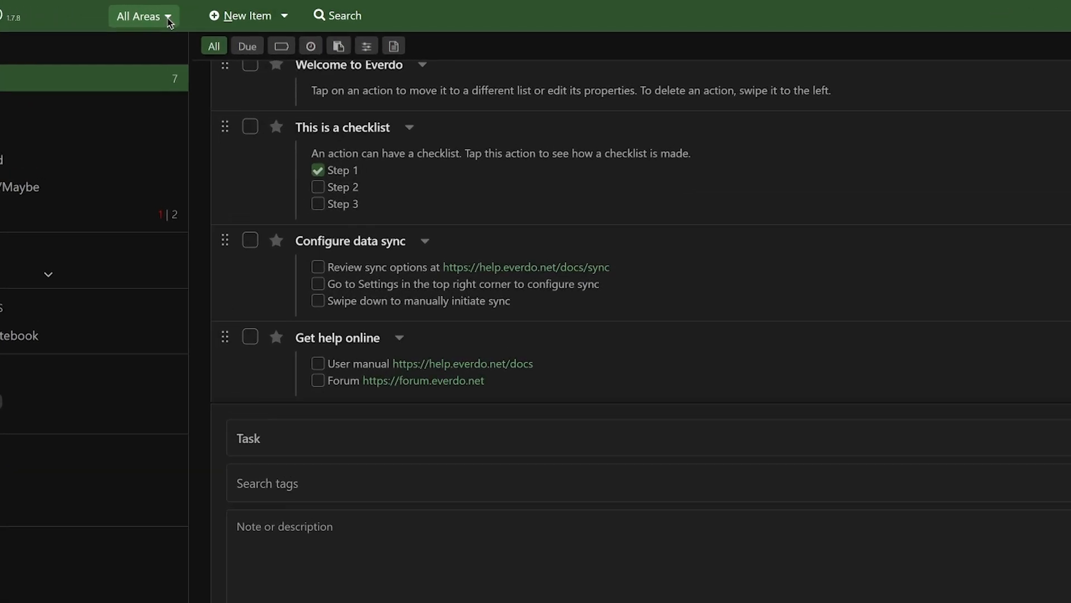
# From All Areas > Edit Areas, create a new Computer tag in Manage Tags
pyautogui.click(143, 15)
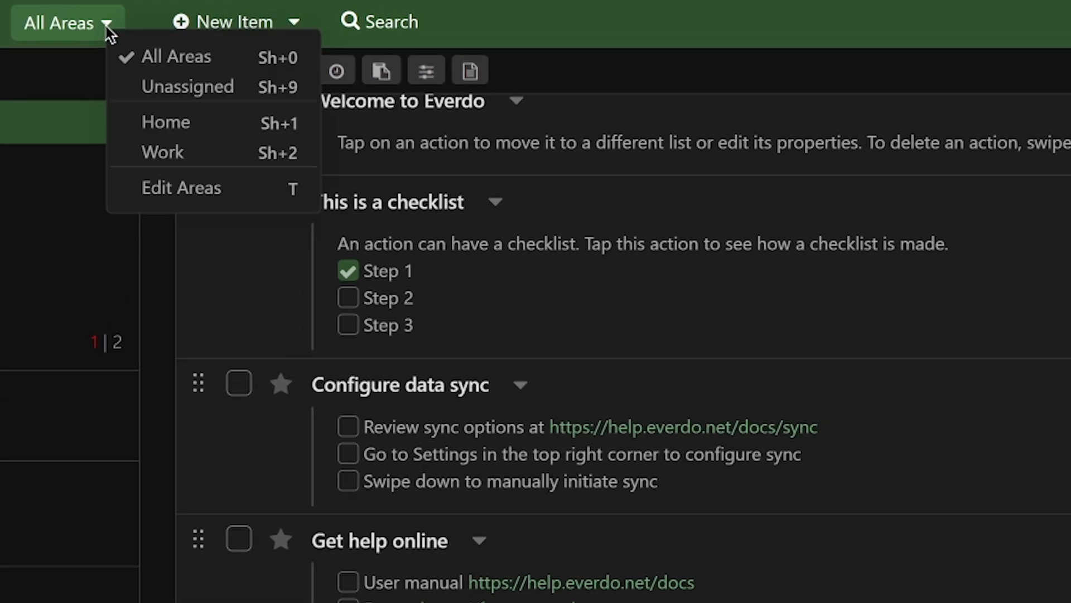
pyautogui.moveTo(200, 204)
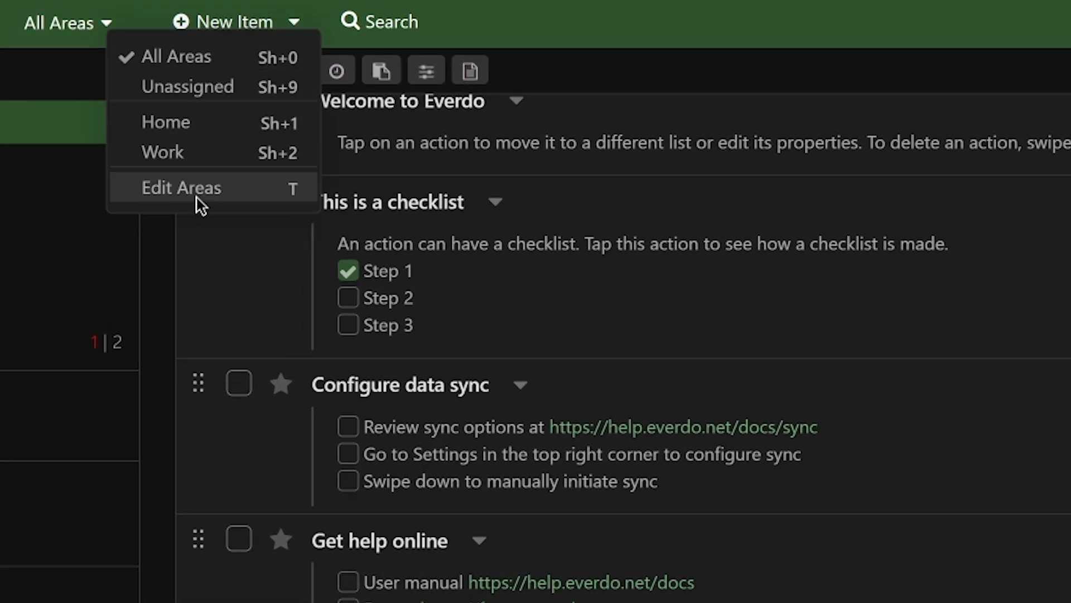
pyautogui.click(181, 188)
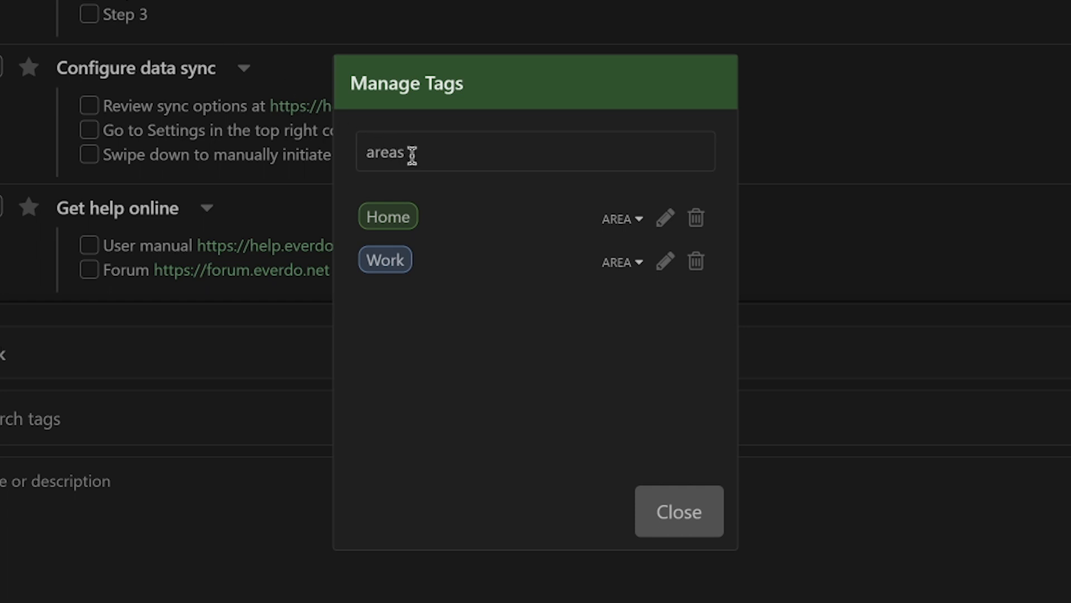
pyautogui.doubleClick(385, 151)
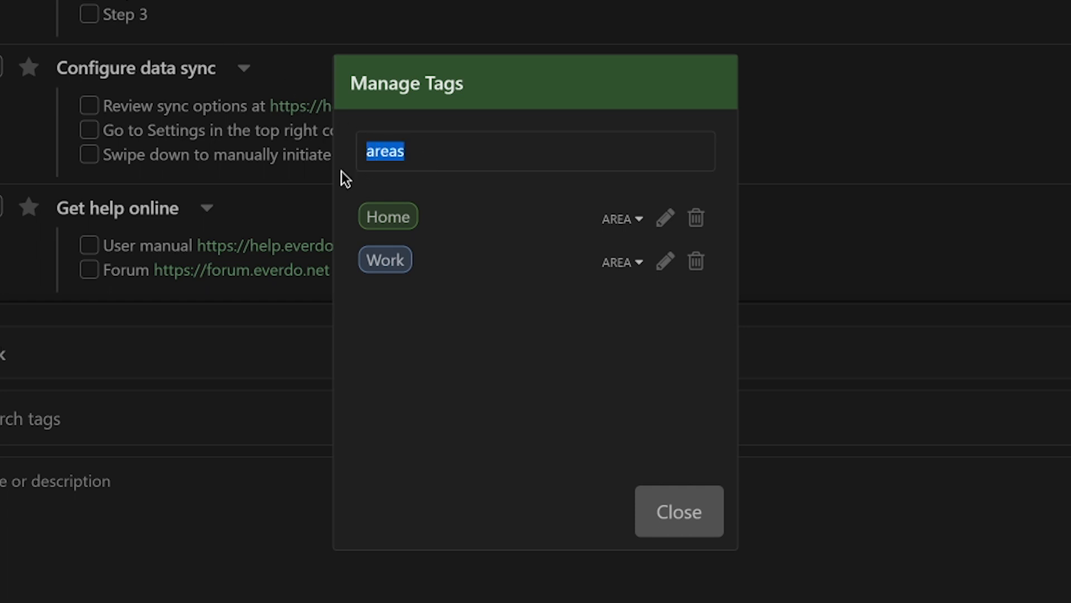
pyautogui.write('Compute')
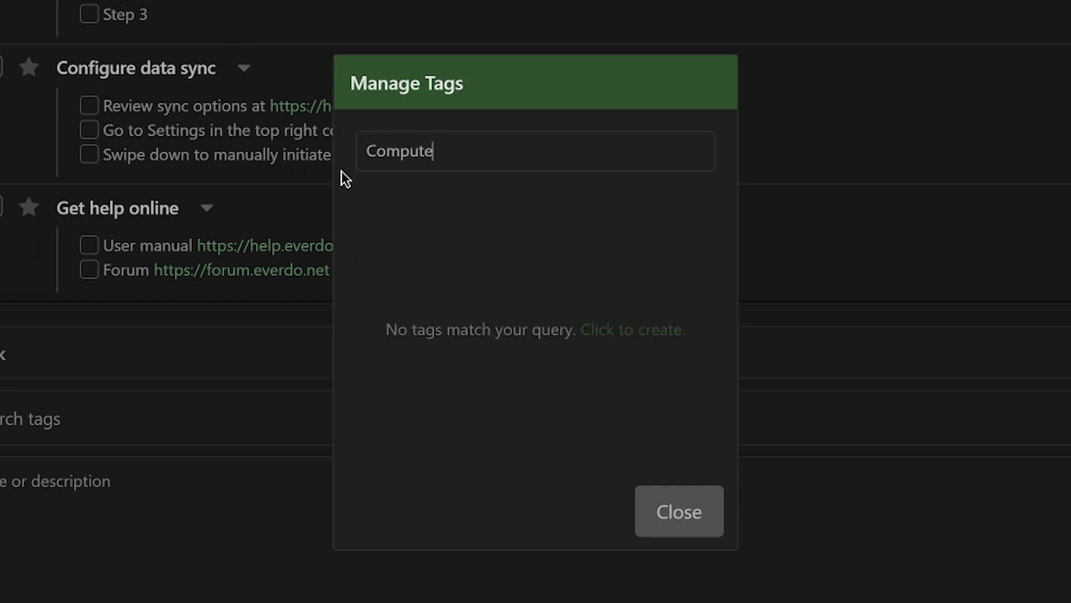
pyautogui.write('r')
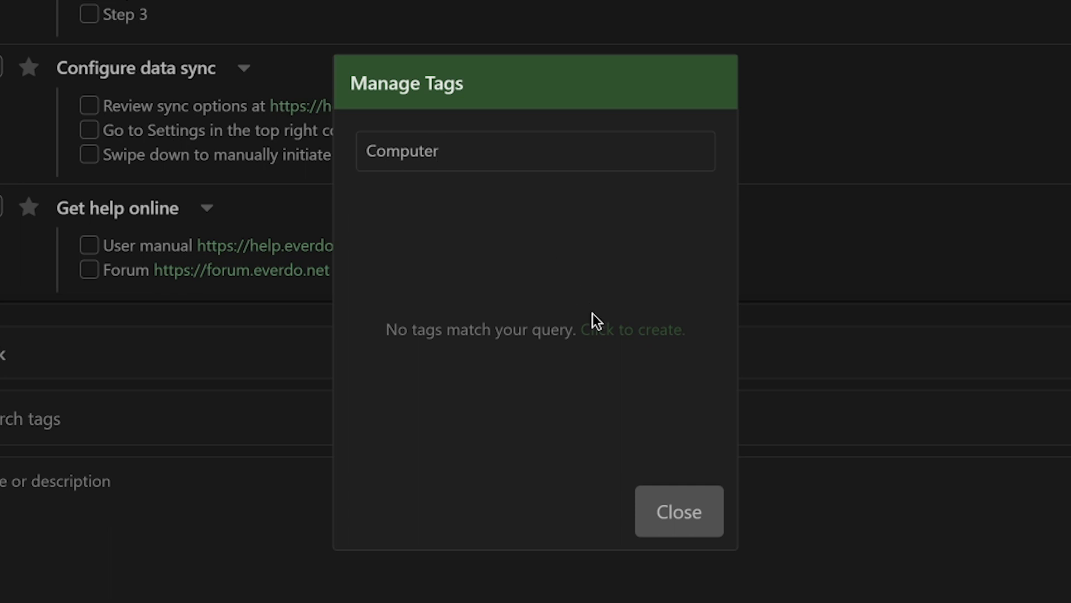
pyautogui.click(620, 219)
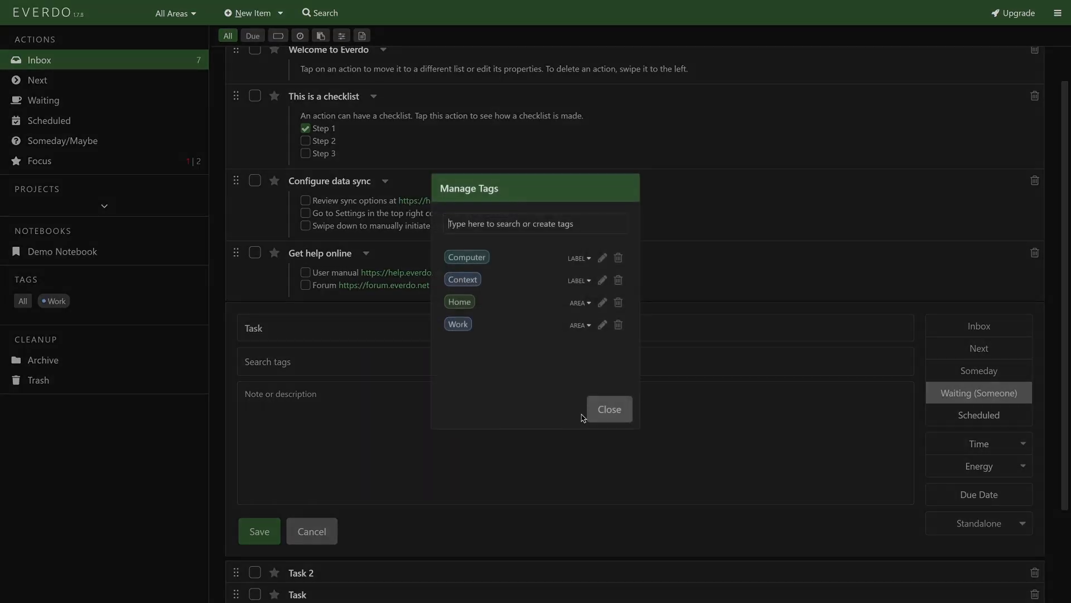
pyautogui.moveTo(608, 410)
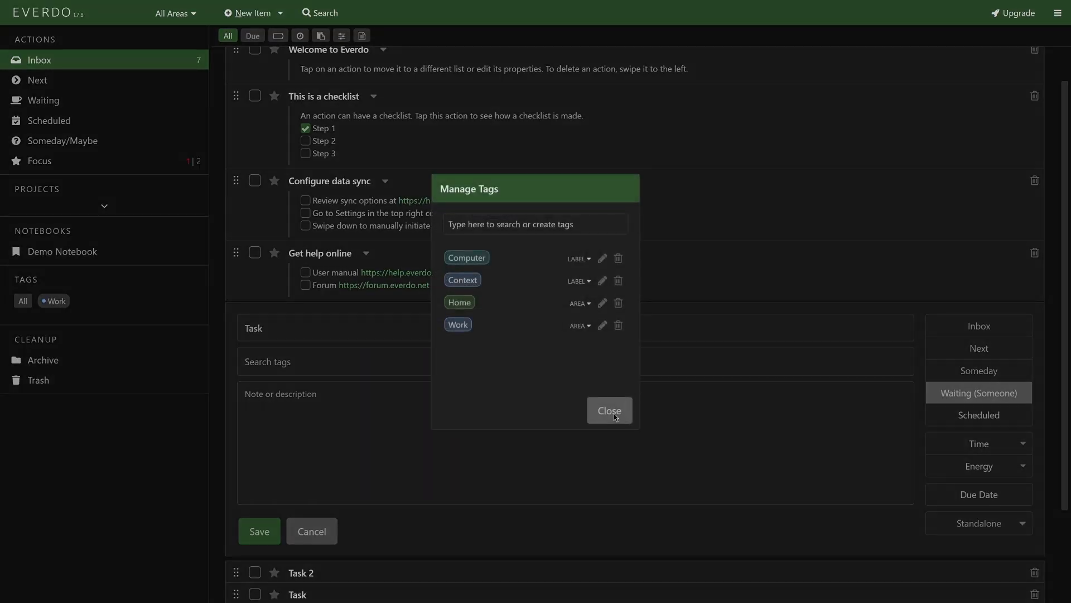
# Leave Manage Tags and tag the Task item with Computer and Work
pyautogui.click(608, 410)
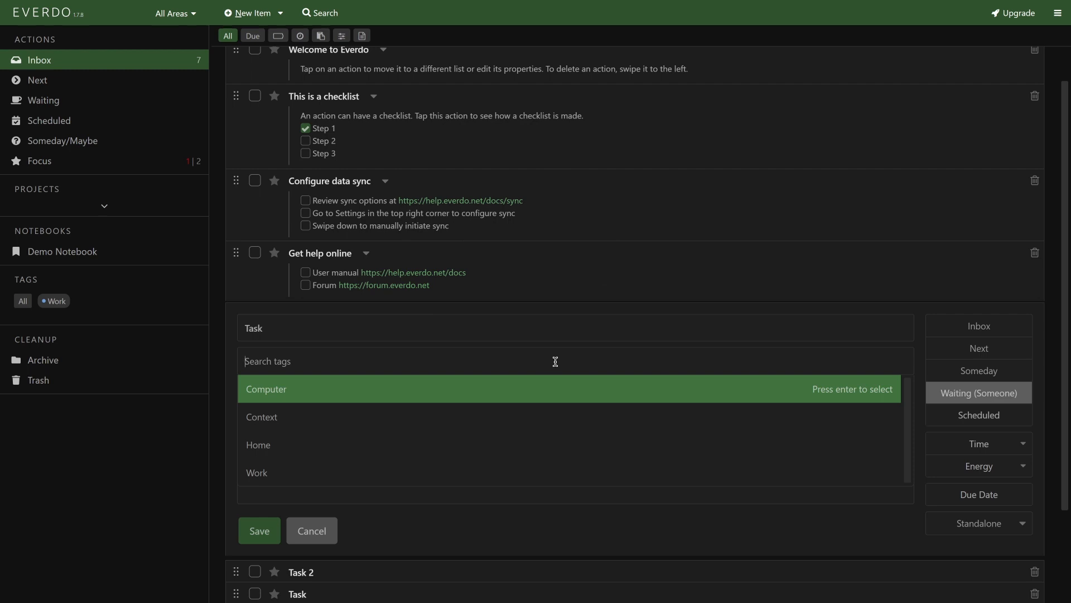
pyautogui.click(266, 388)
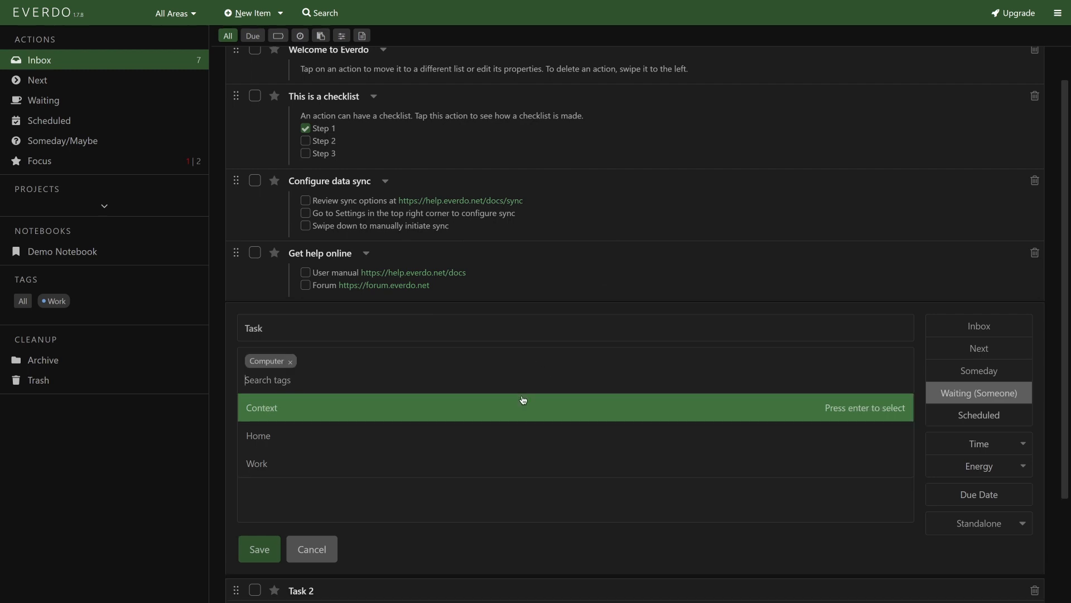
pyautogui.click(256, 463)
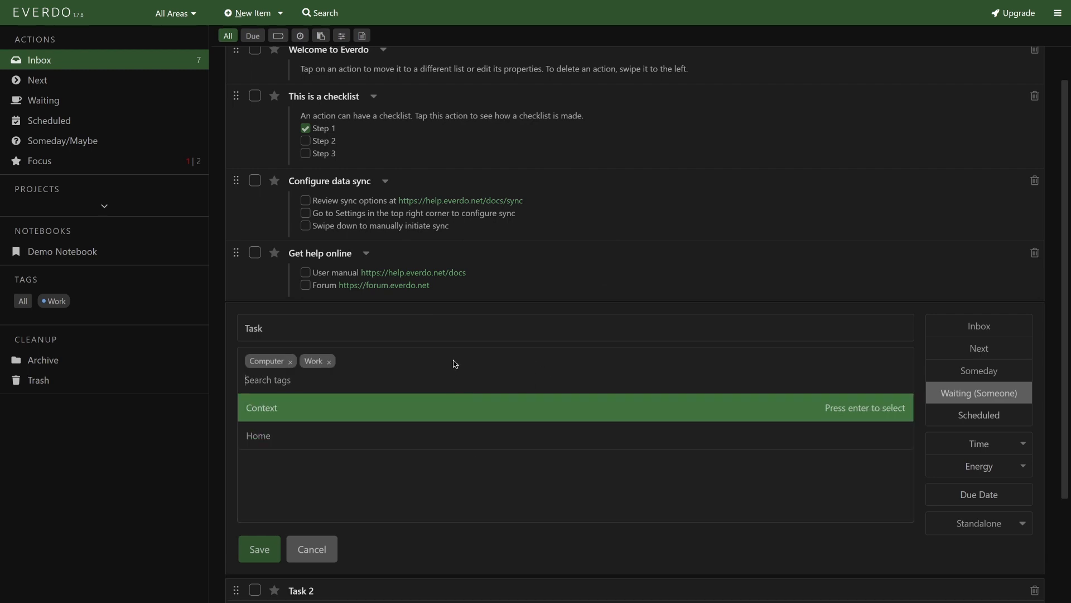
pyautogui.moveTo(401, 453)
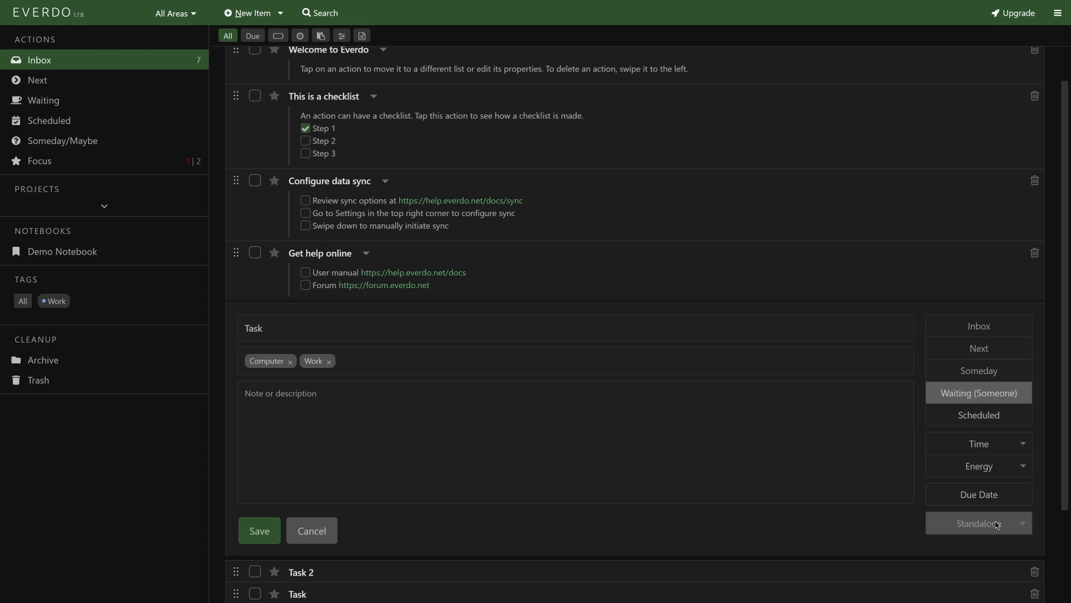
# File the task under Demo Notebook and begin its note with 'This is'
pyautogui.click(978, 523)
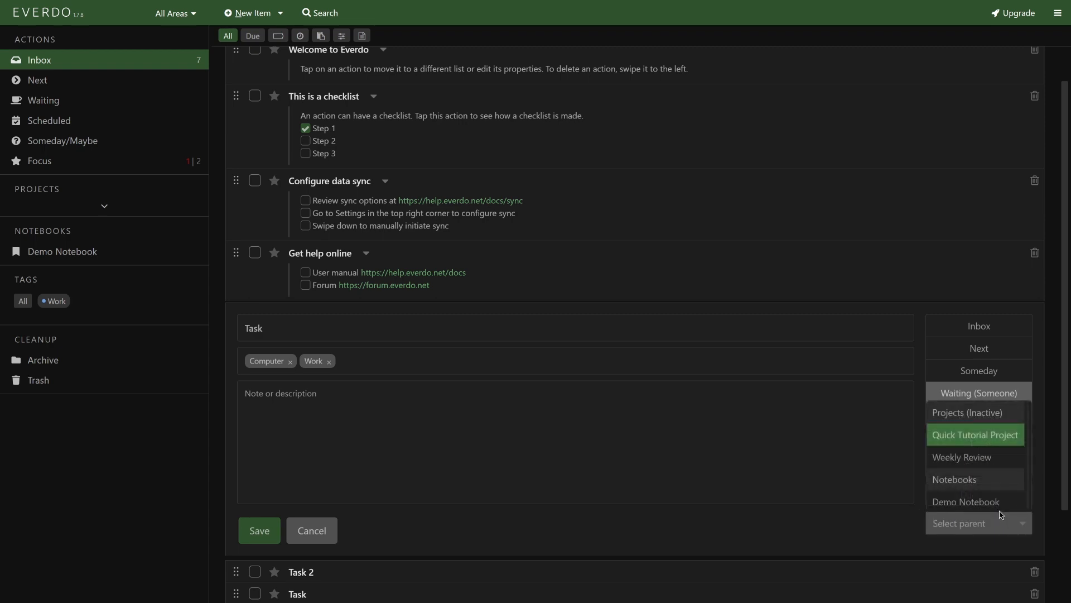
pyautogui.moveTo(976, 501)
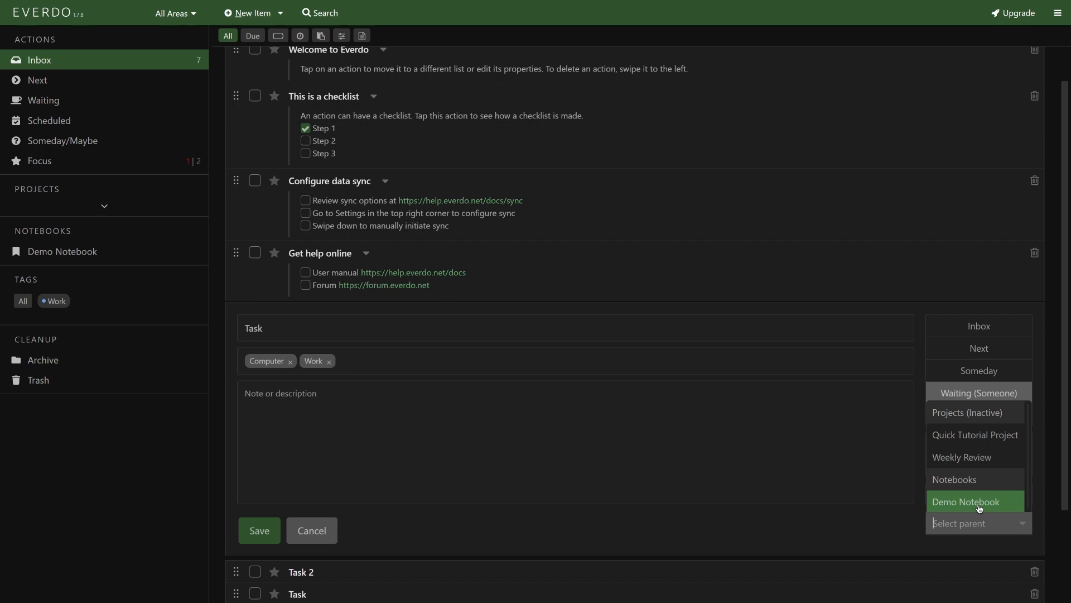
pyautogui.moveTo(1016, 506)
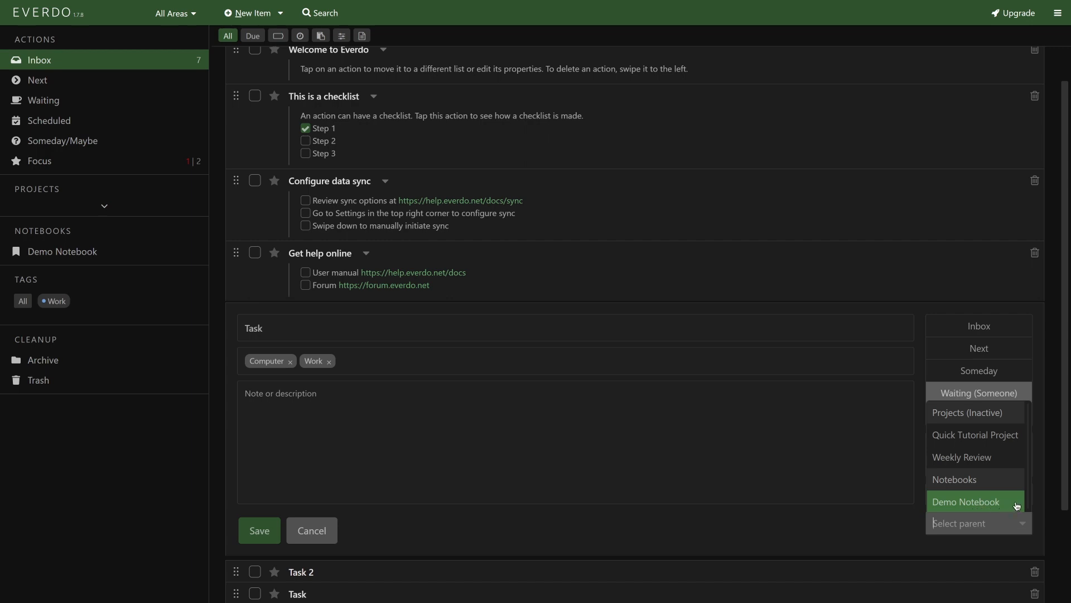
pyautogui.click(965, 502)
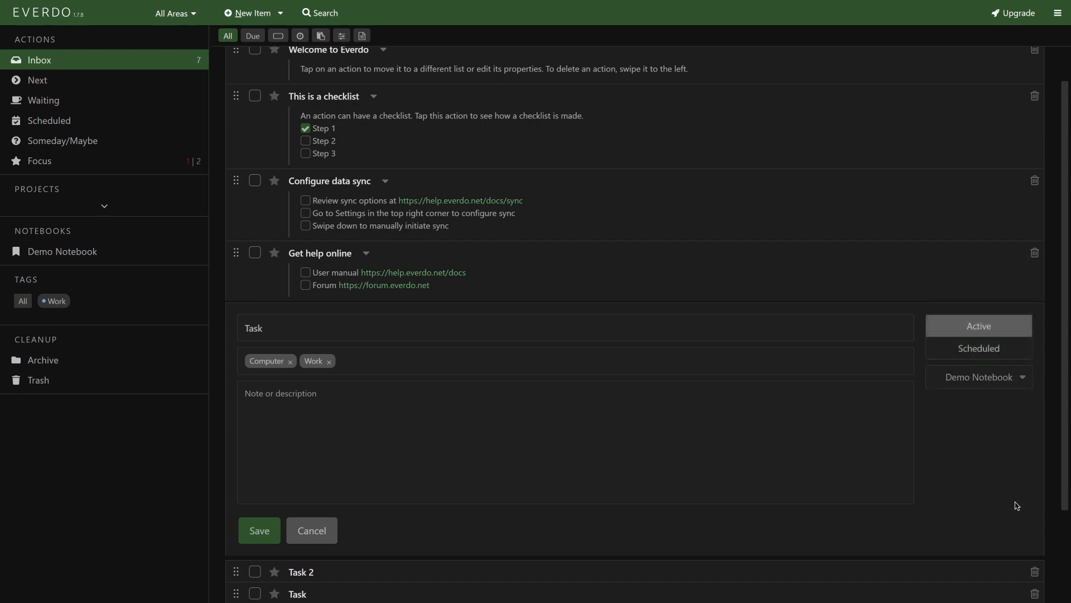
pyautogui.write('This is')
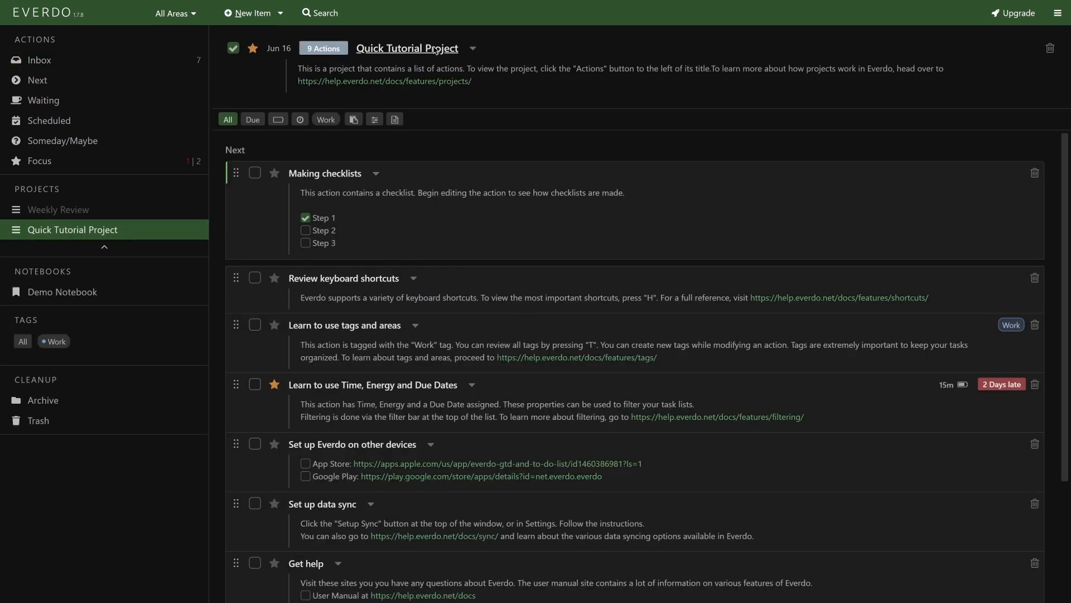
# Tag the Quick Tutorial Project Work, mark it Waiting, and cancel the date picker
pyautogui.click(406, 48)
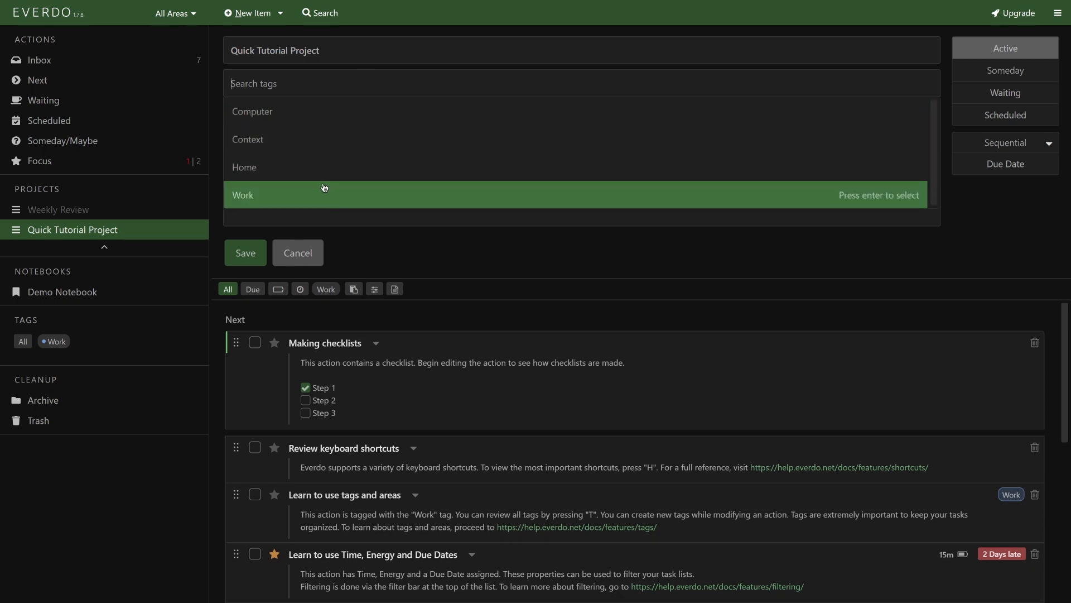
pyautogui.click(243, 195)
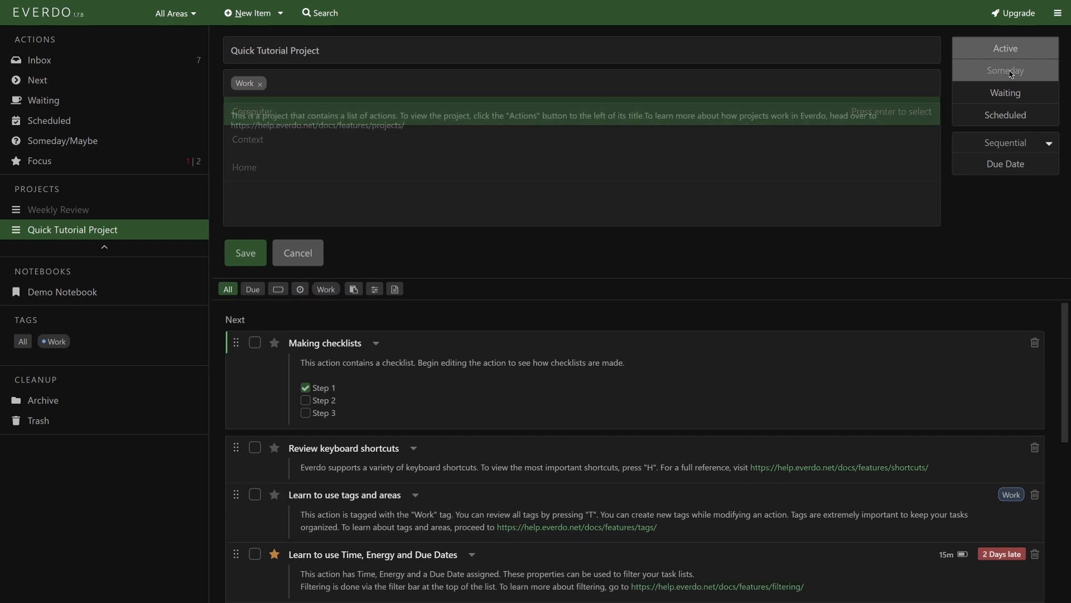
pyautogui.click(1004, 92)
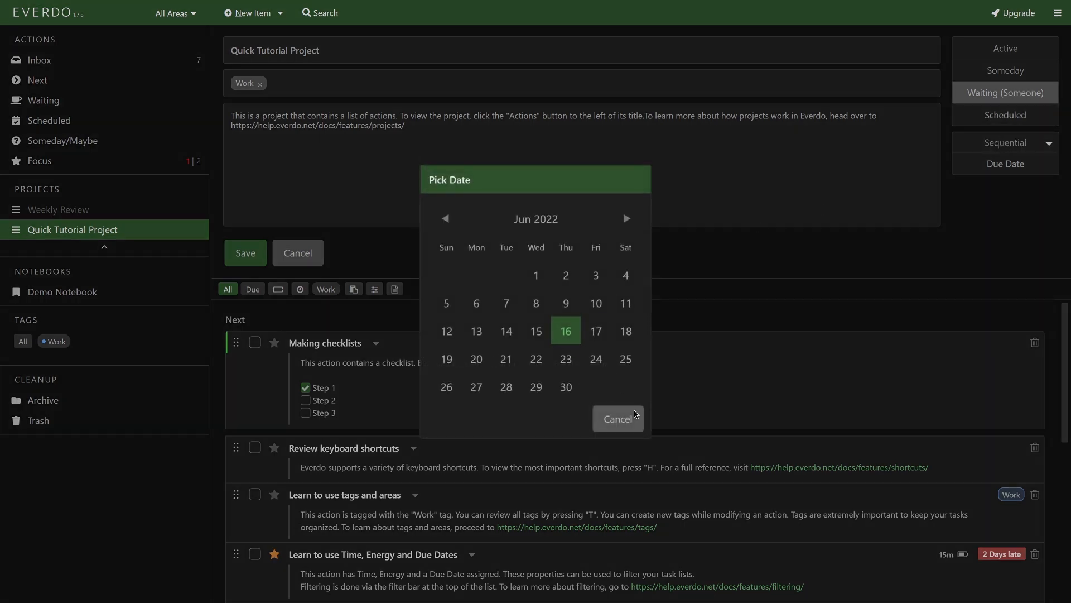
pyautogui.click(566, 332)
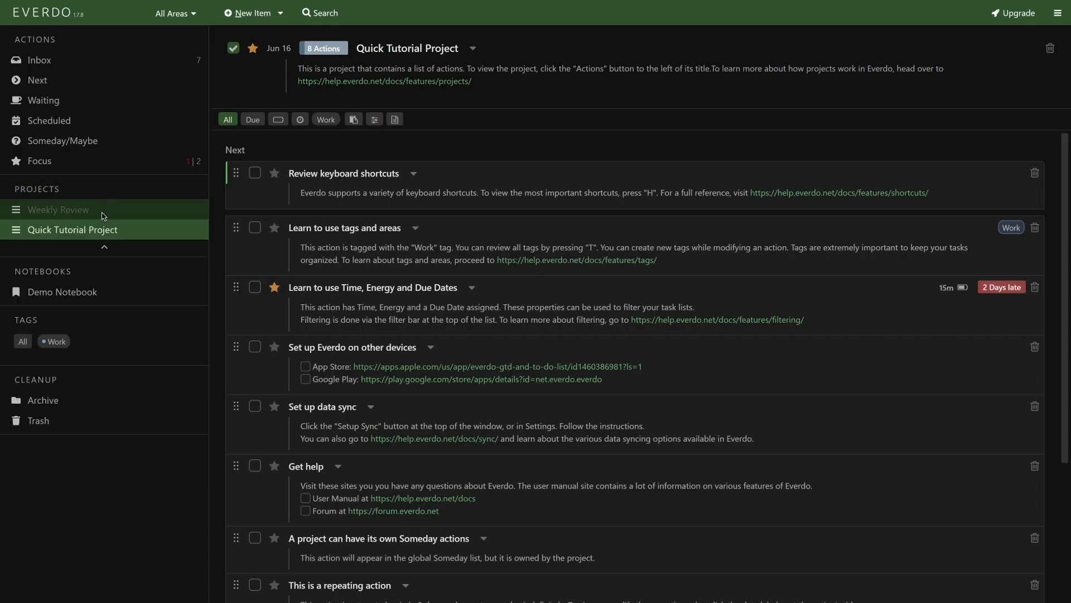
pyautogui.click(59, 210)
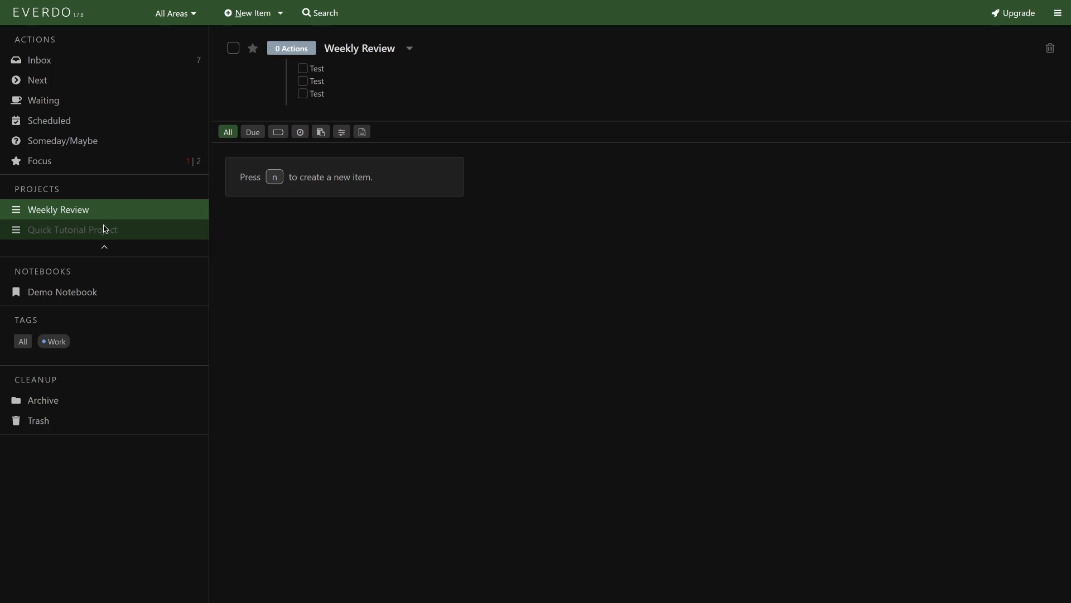
pyautogui.click(73, 228)
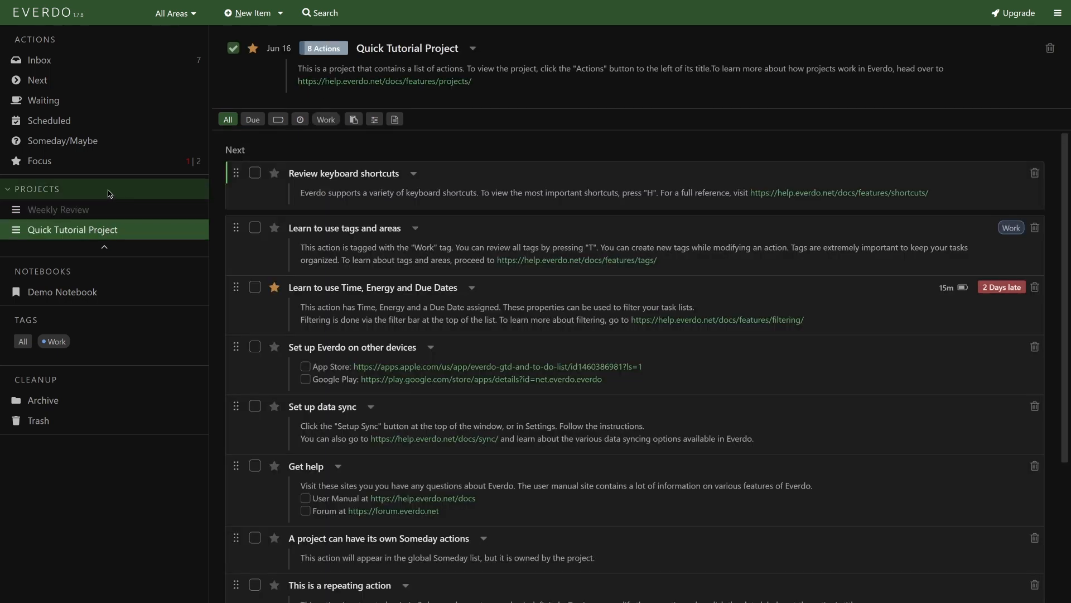
pyautogui.click(36, 189)
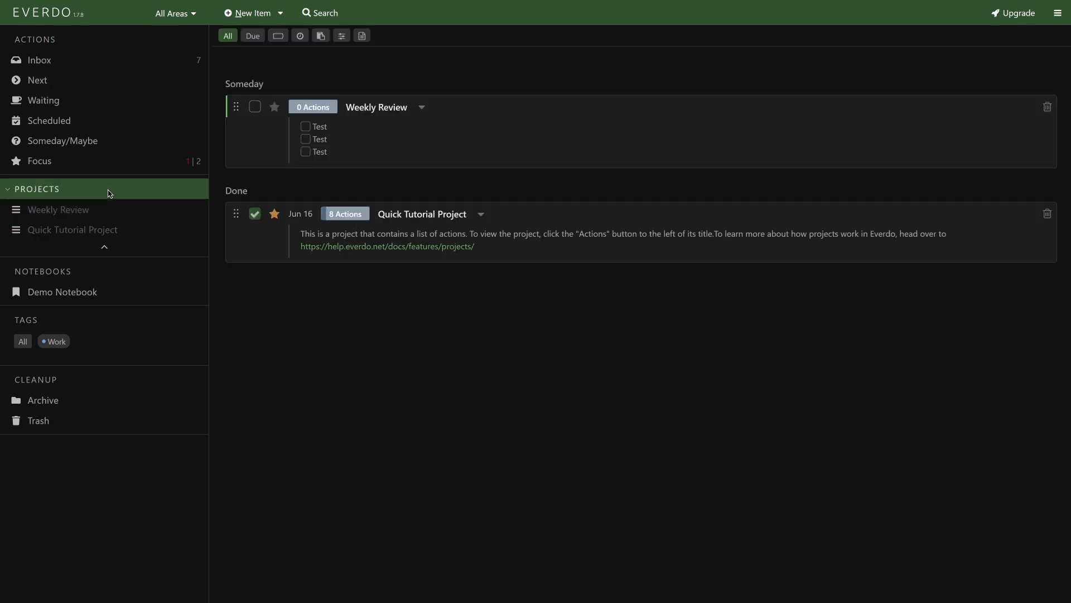
pyautogui.click(59, 210)
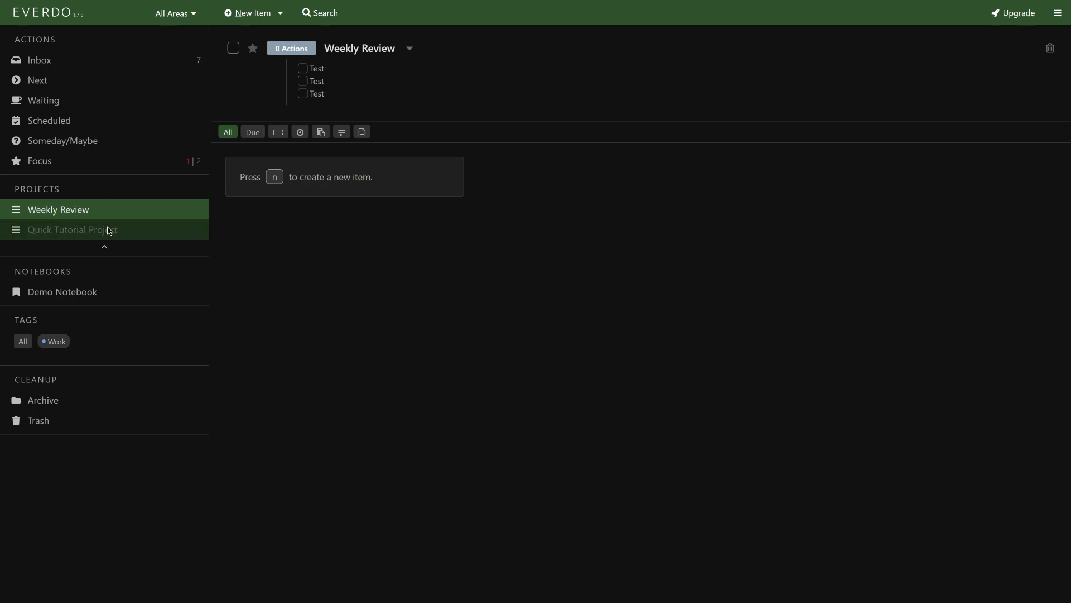
pyautogui.click(73, 229)
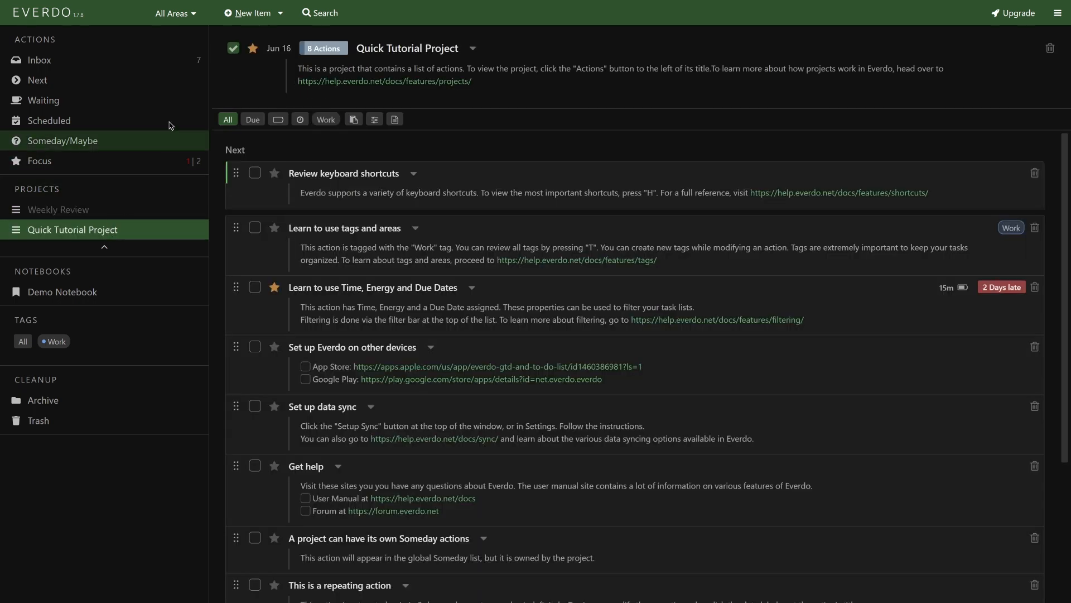
pyautogui.click(174, 12)
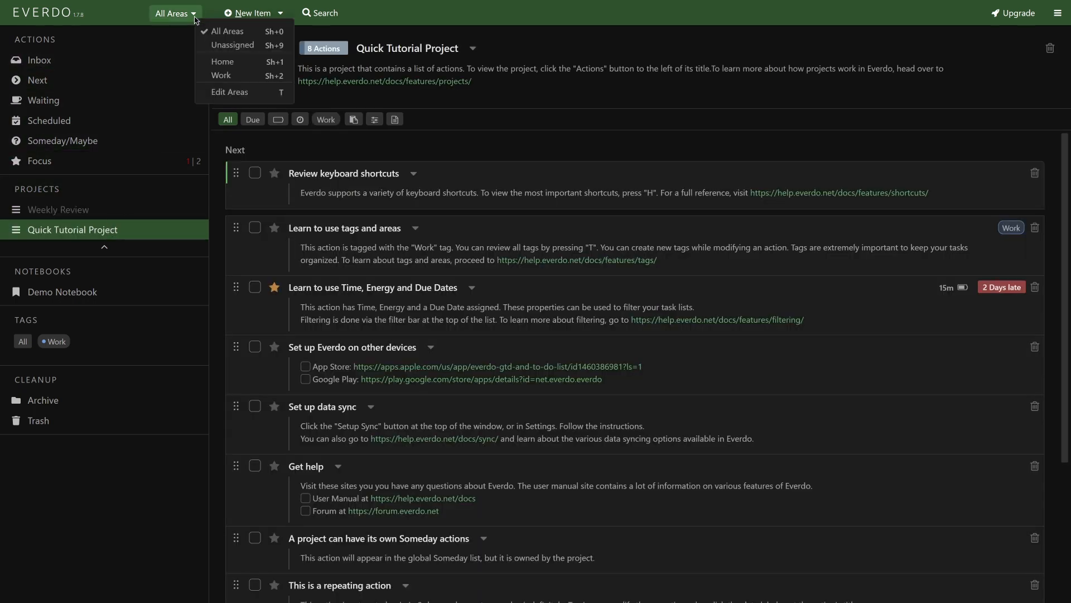
pyautogui.moveTo(222, 62)
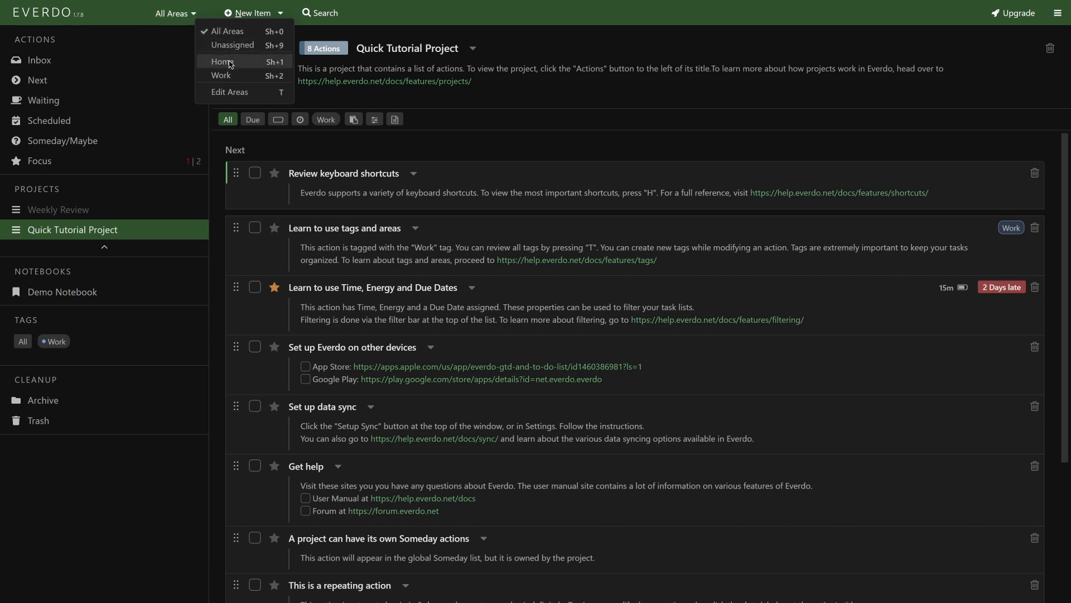
pyautogui.click(221, 61)
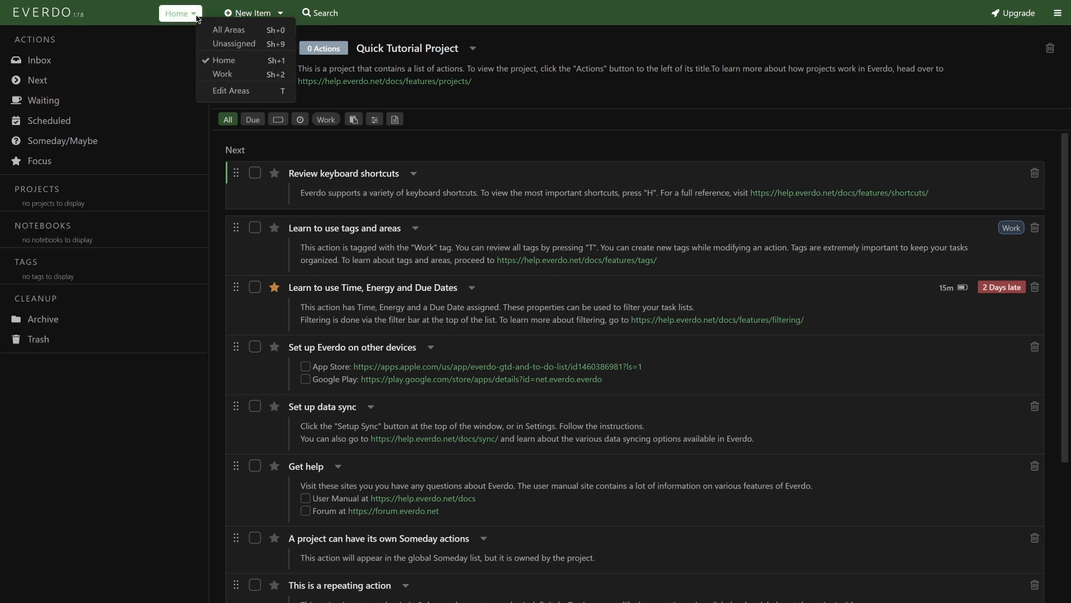
pyautogui.click(222, 74)
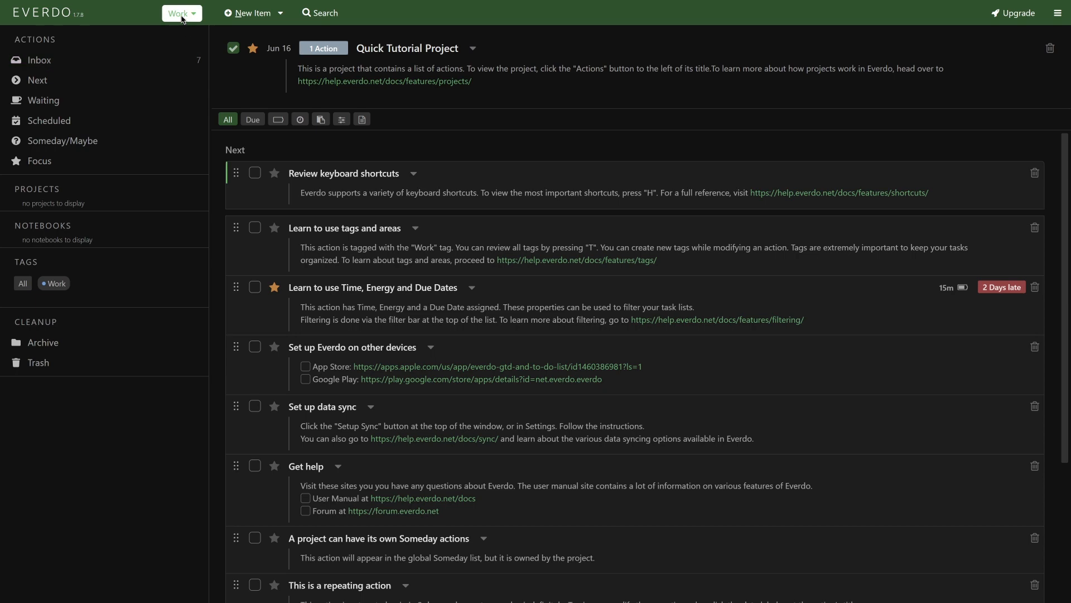
pyautogui.click(177, 13)
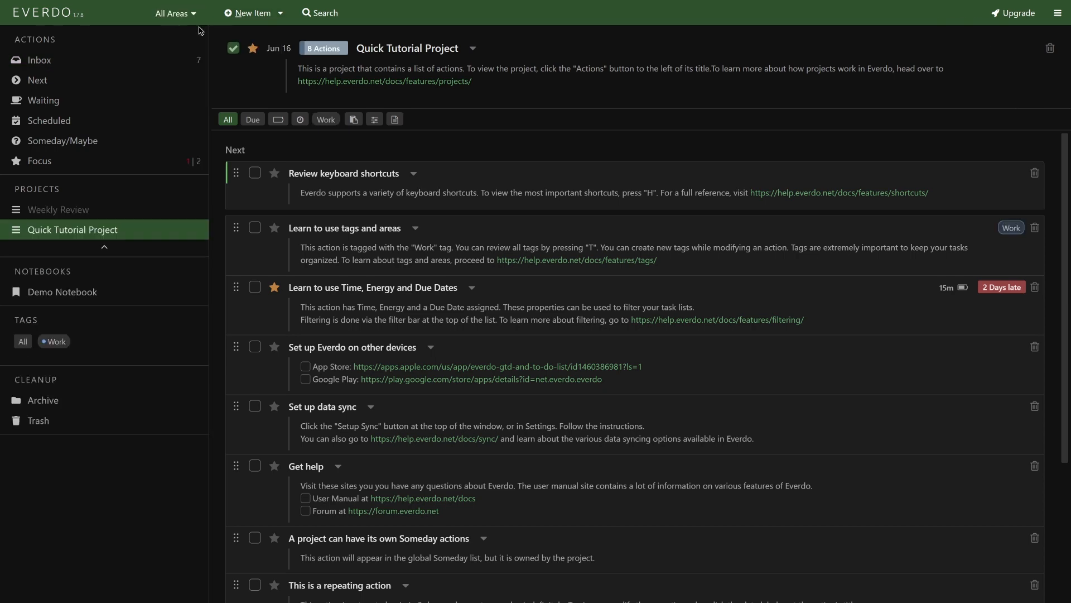
# Edit the Quick Tutorial Project and choose its action ordering from the Sequential dropdown
pyautogui.click(407, 48)
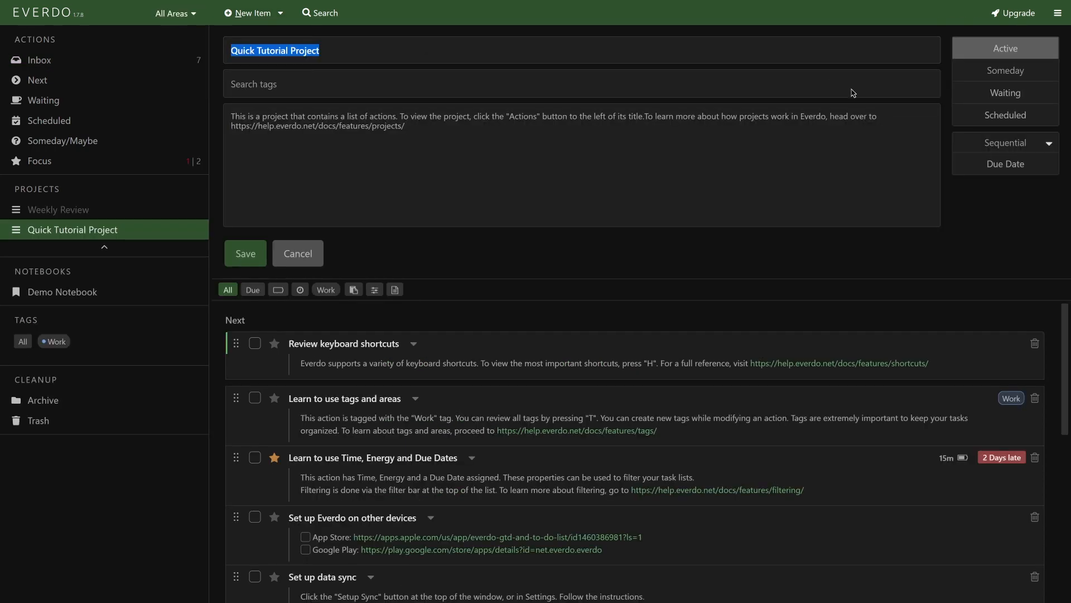
pyautogui.click(1005, 142)
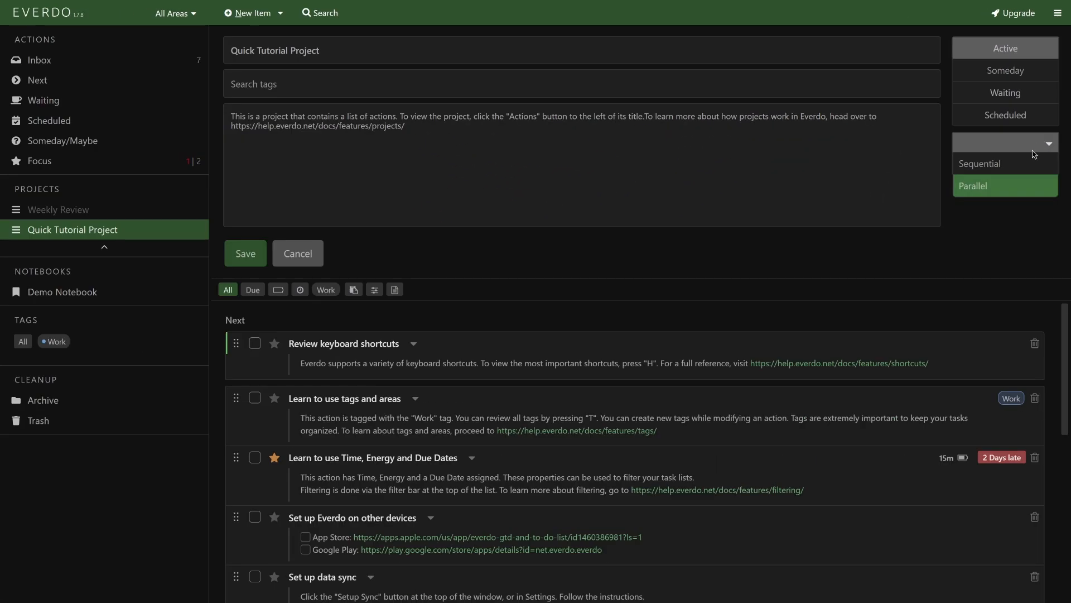
pyautogui.click(980, 163)
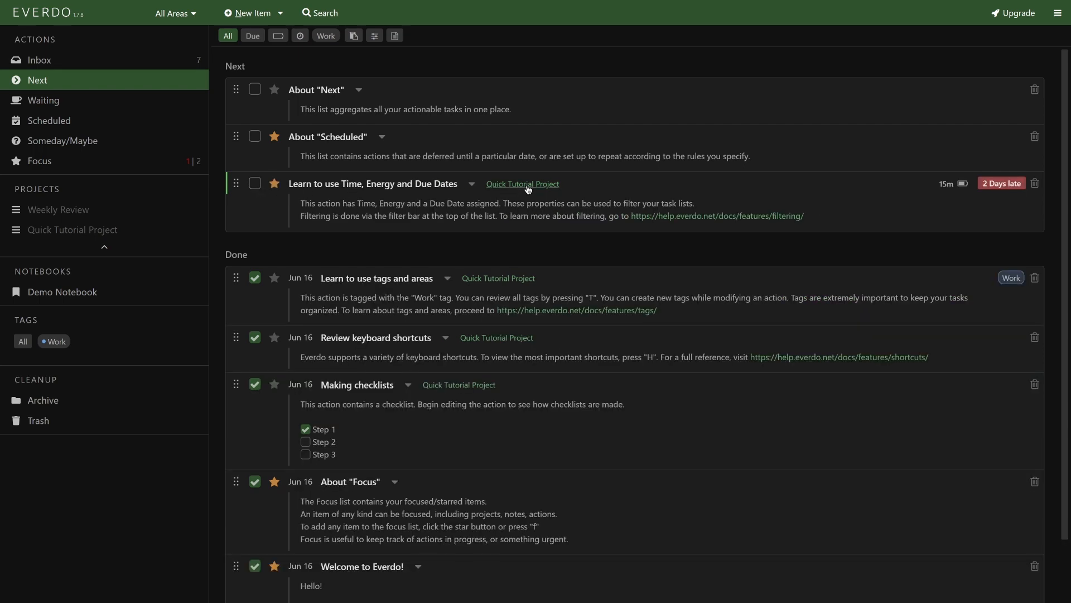
# Open the Quick Tutorial Project from the project link on one of its Next actions
pyautogui.click(72, 229)
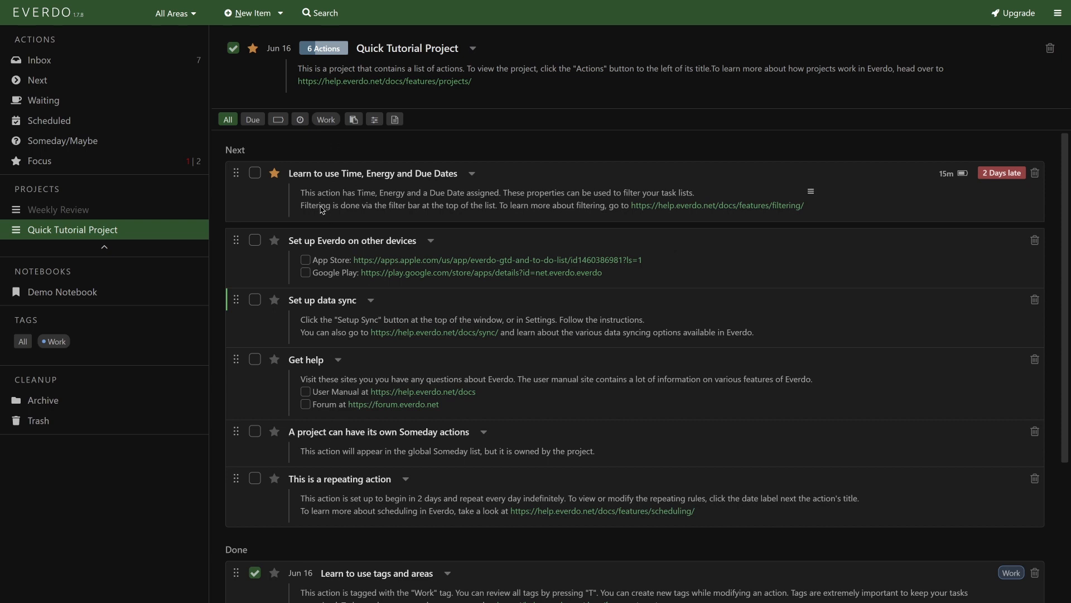
pyautogui.moveTo(346, 167)
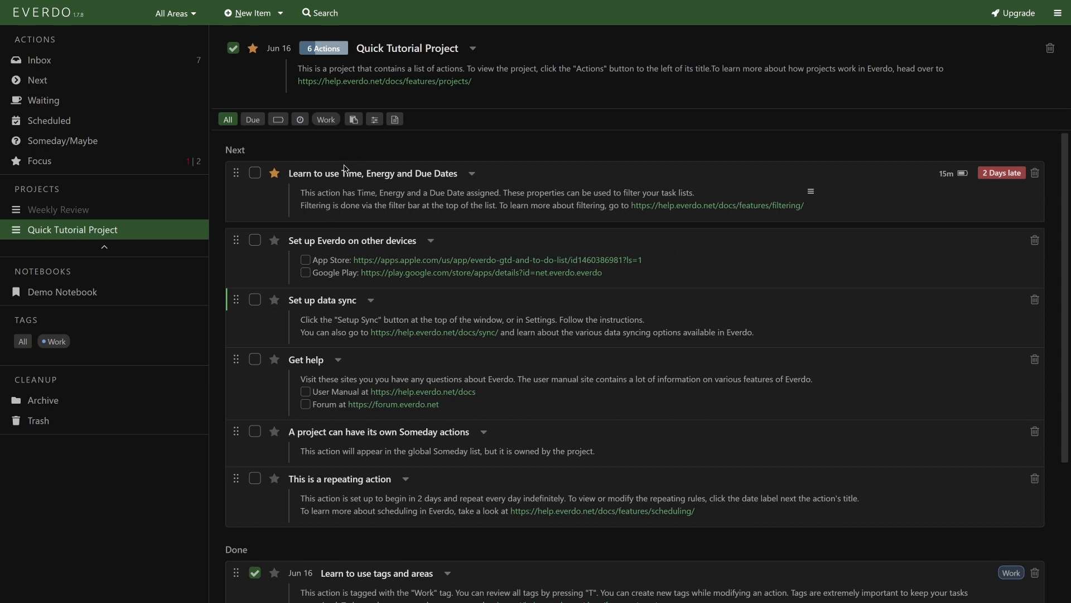
# Hide all notes so the Quick Tutorial Project's actions show titles only
pyautogui.click(394, 119)
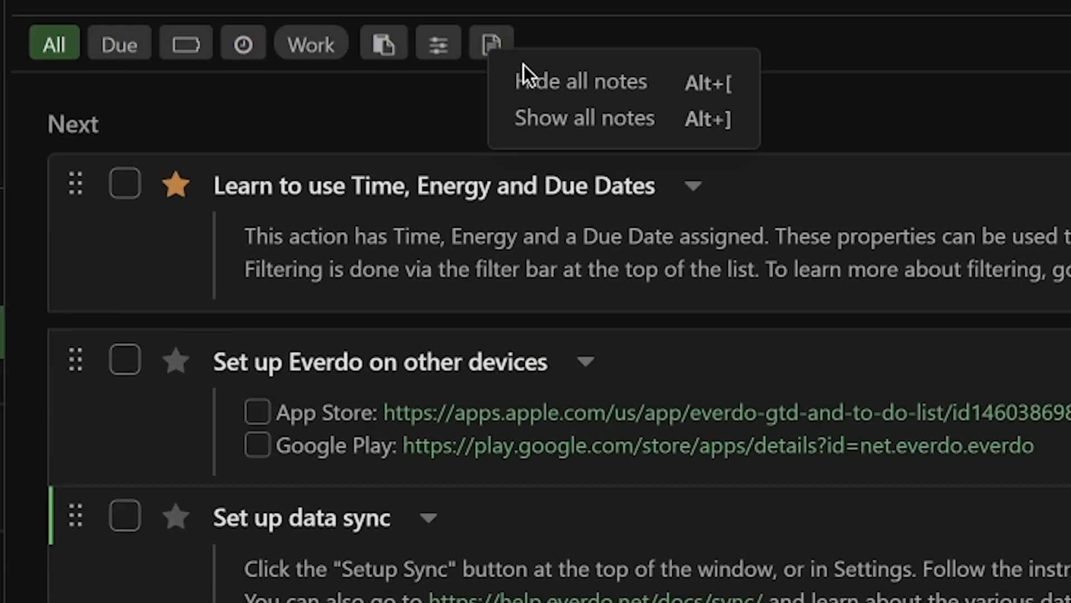
pyautogui.click(581, 81)
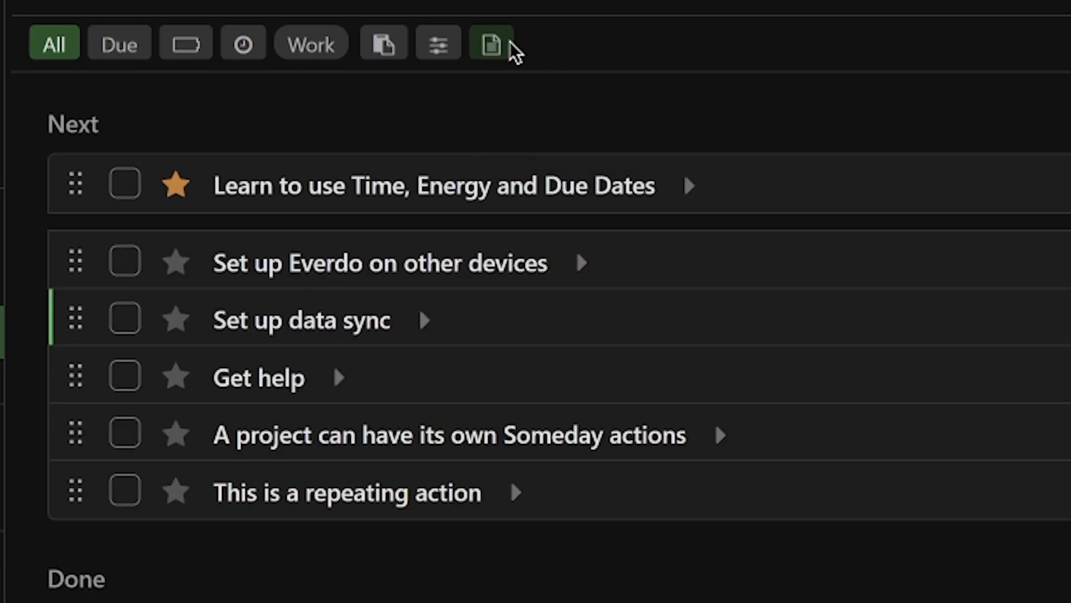
pyautogui.click(490, 43)
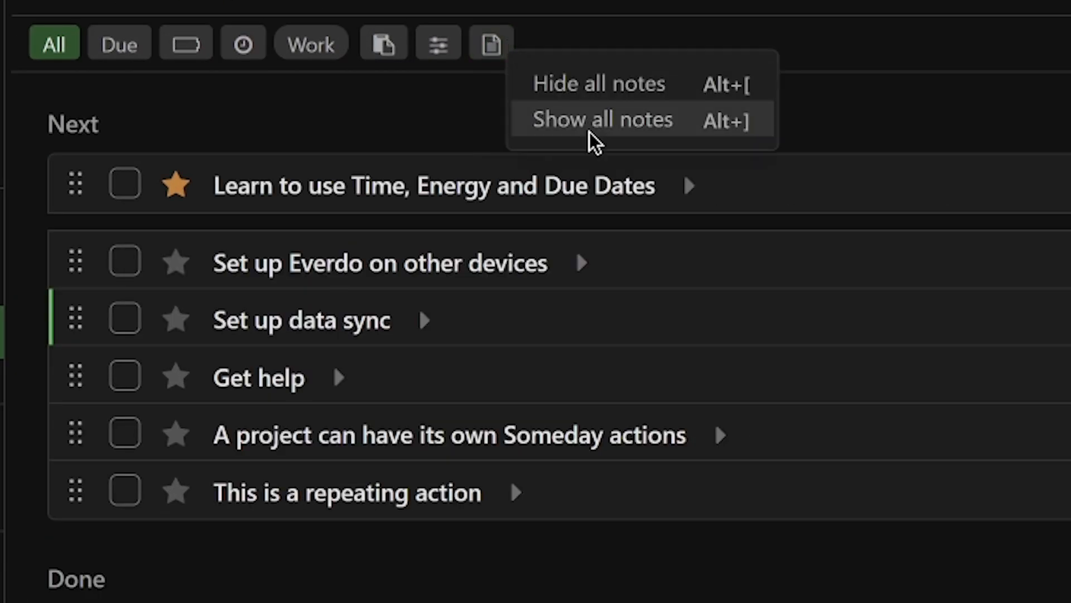
pyautogui.click(601, 119)
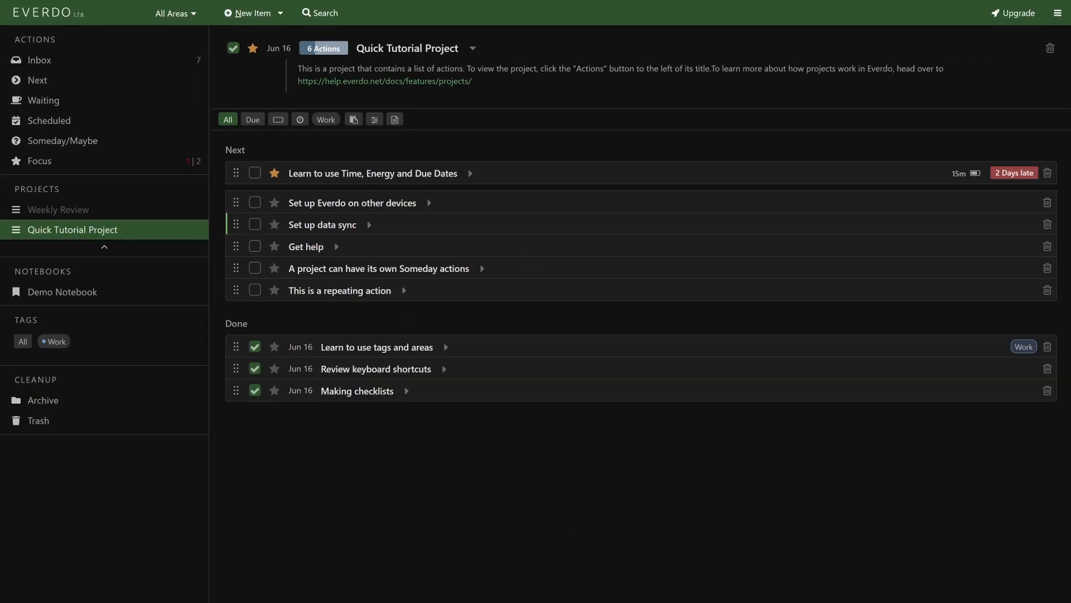
# Switch to the Archive list of completed items
pyautogui.click(43, 399)
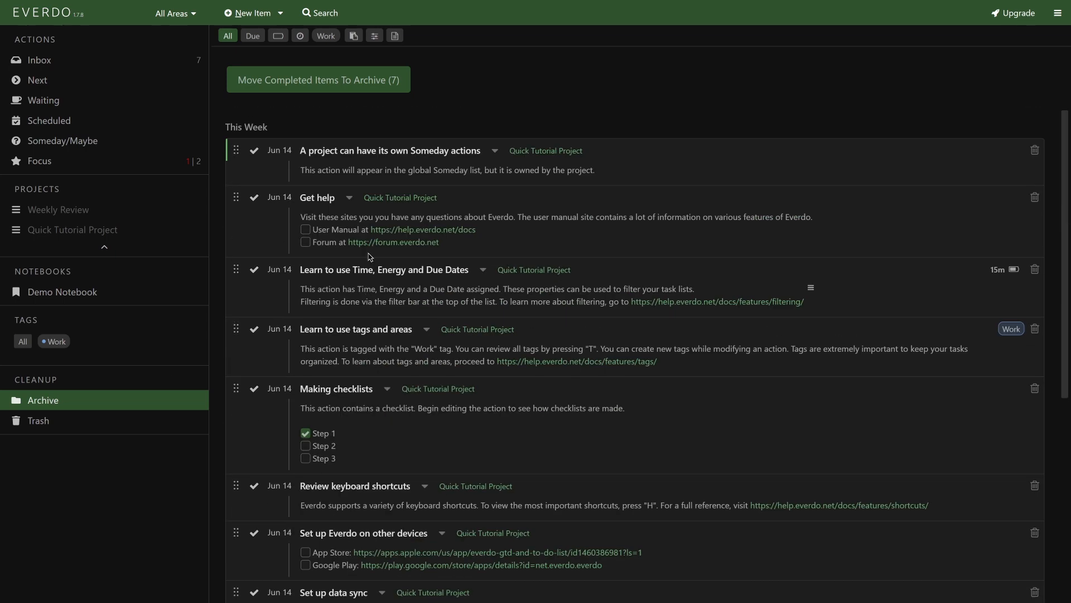
# Archive all completed items, then collapse and re-expand the This Week group of 26 items
pyautogui.click(317, 79)
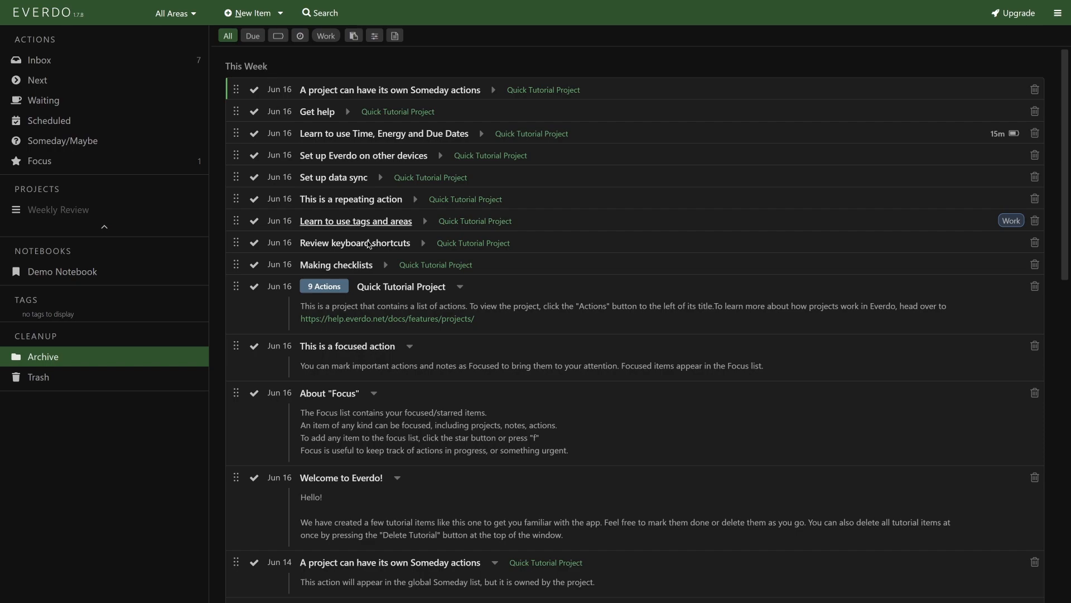
pyautogui.scroll(-3)
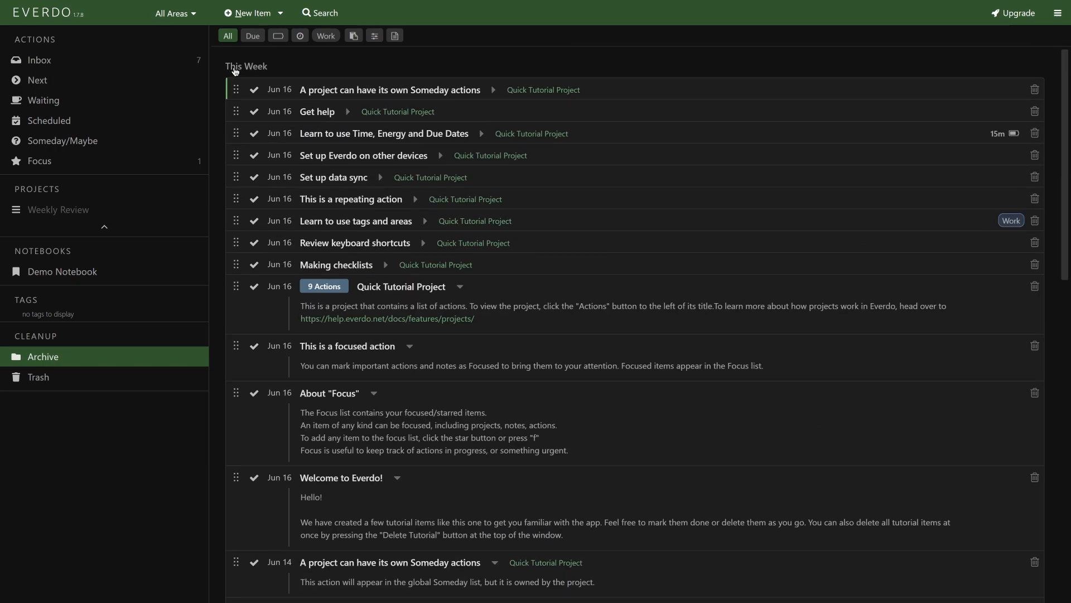
pyautogui.click(246, 67)
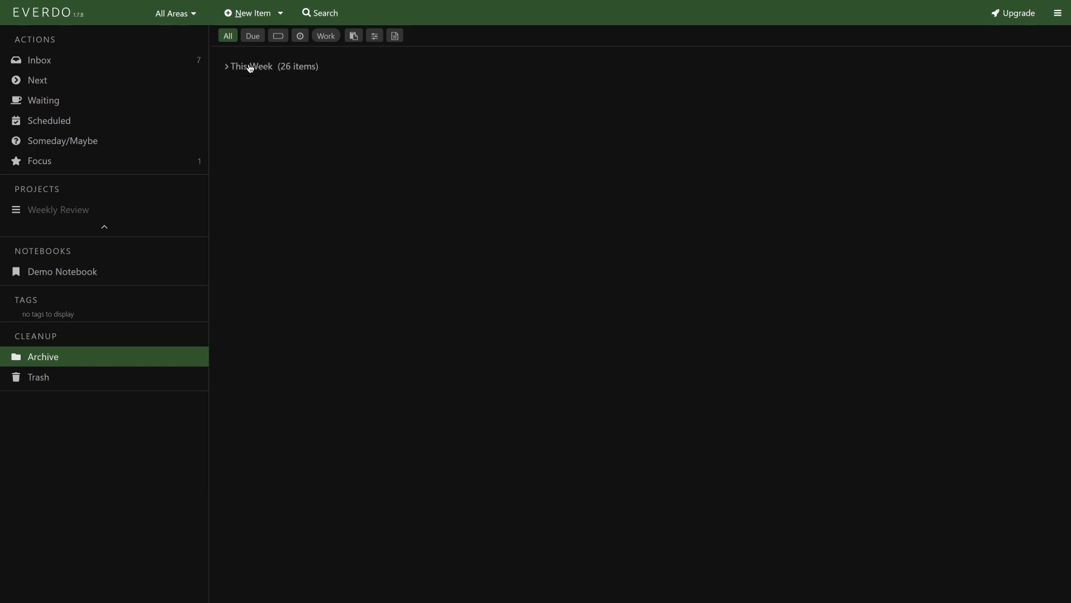
pyautogui.click(227, 66)
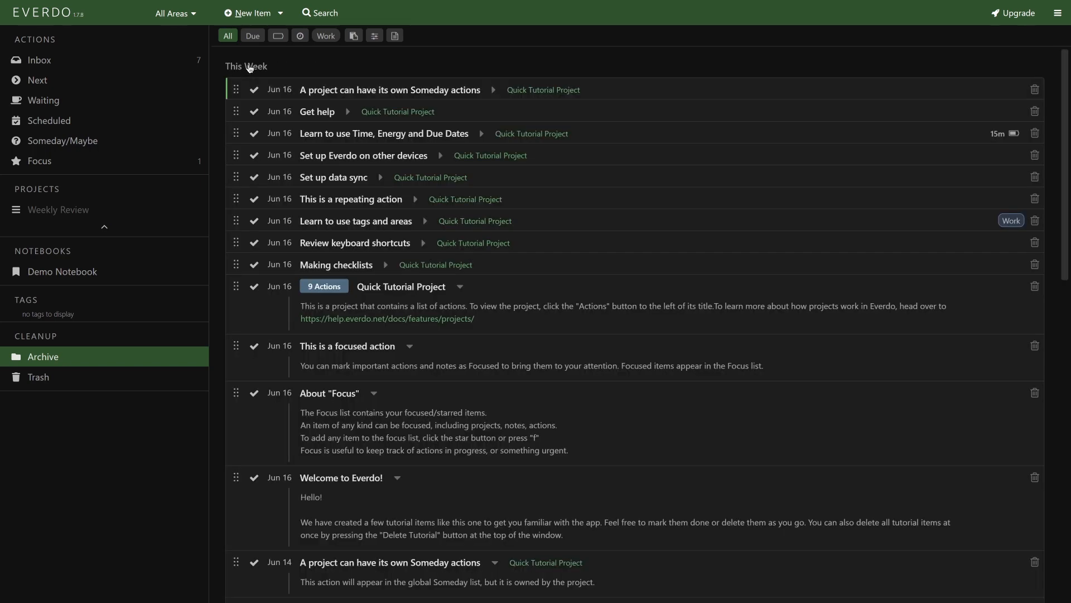
# Edit the Weekly Review project in Someday/Maybe, adding checklist item 'Test 12', and save
pyautogui.click(59, 209)
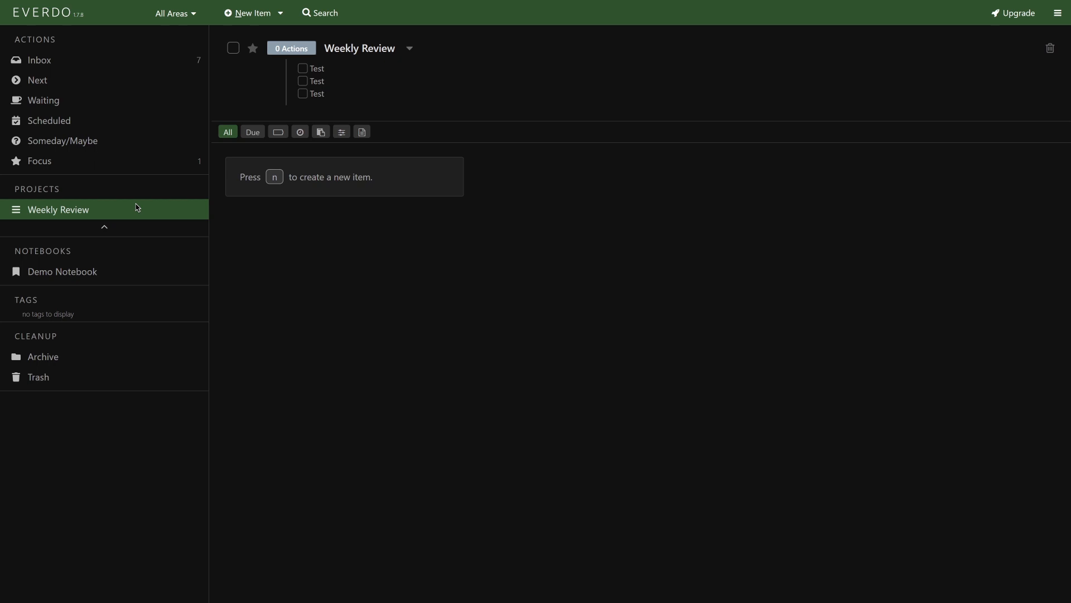
pyautogui.click(62, 140)
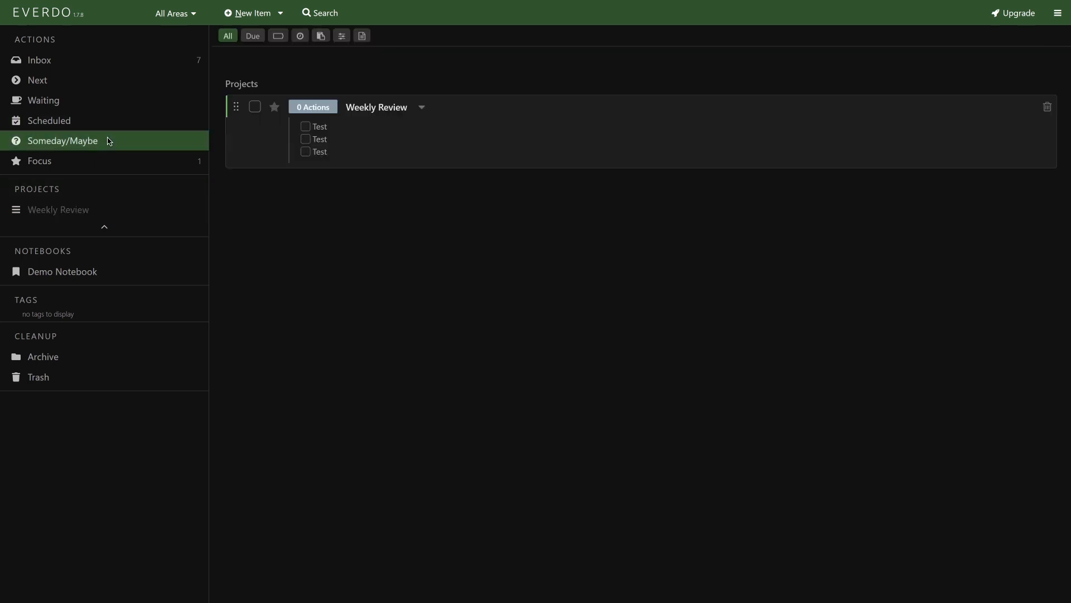
pyautogui.moveTo(423, 114)
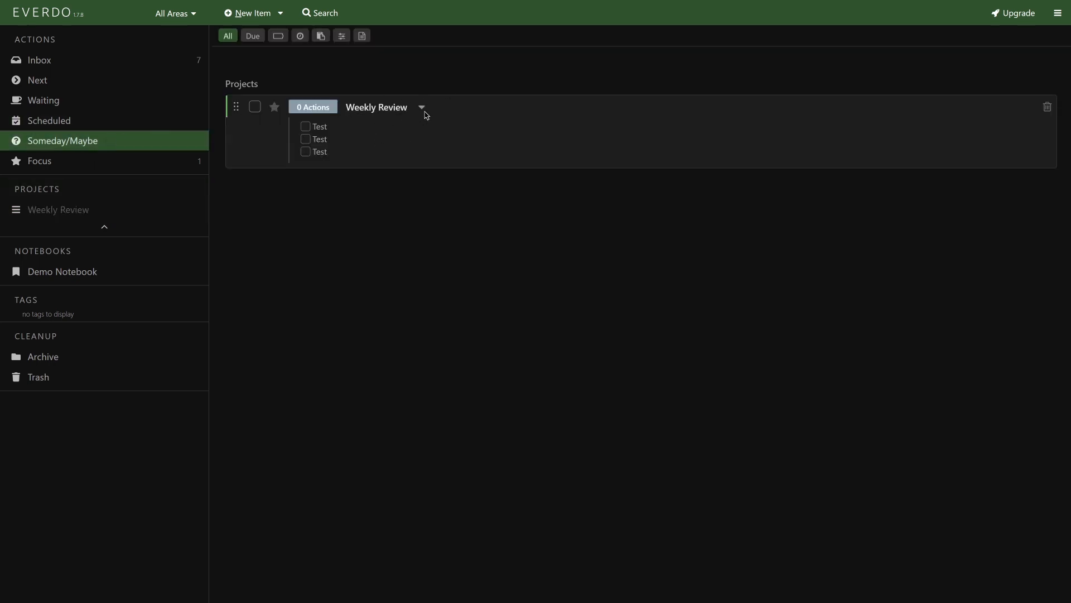
pyautogui.click(422, 107)
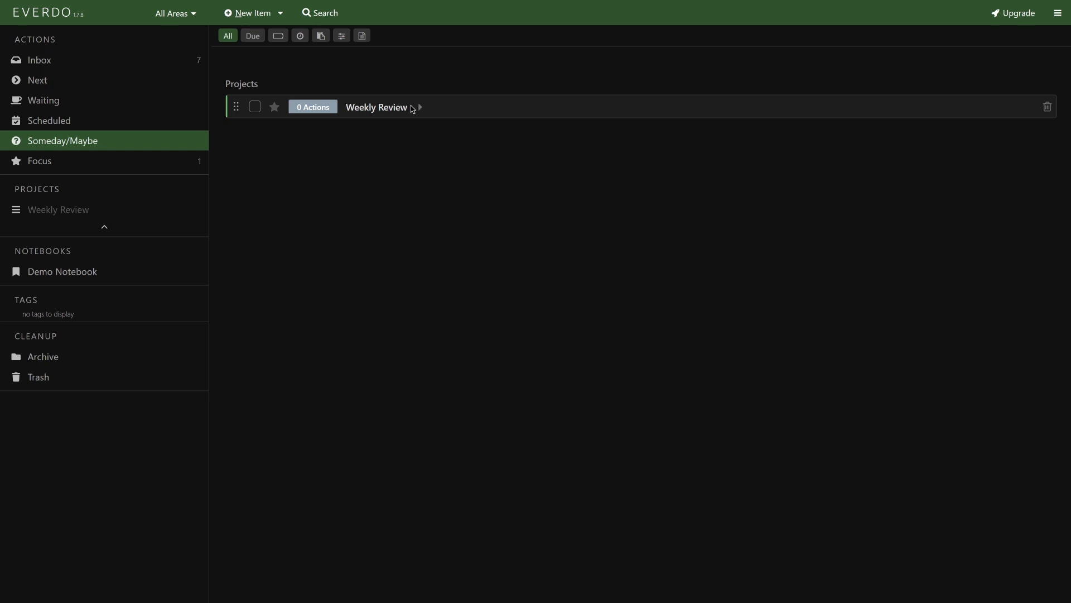
pyautogui.click(375, 107)
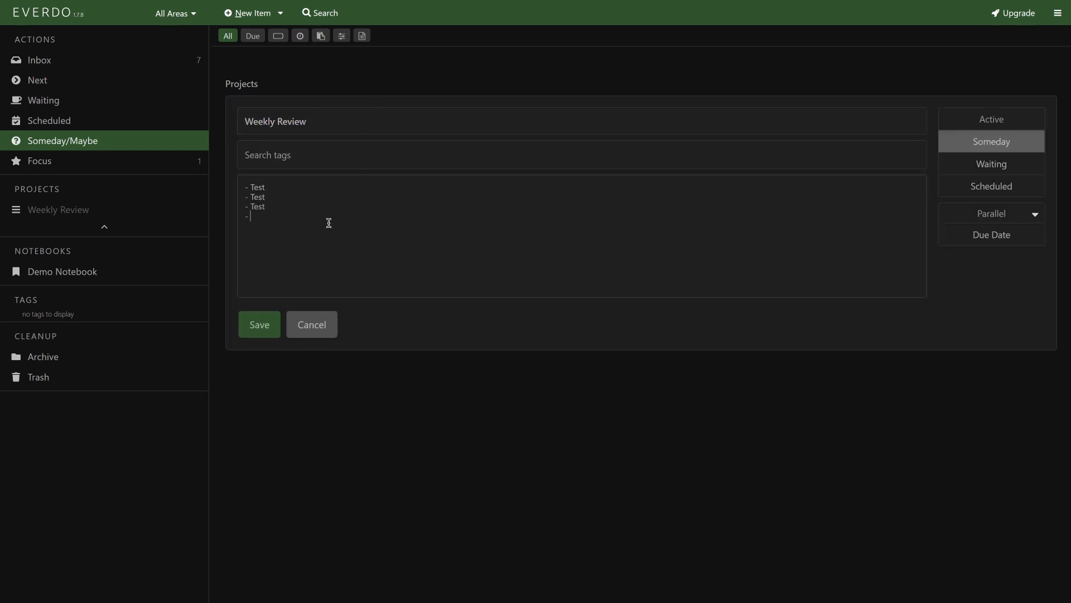
pyautogui.write('Test 12')
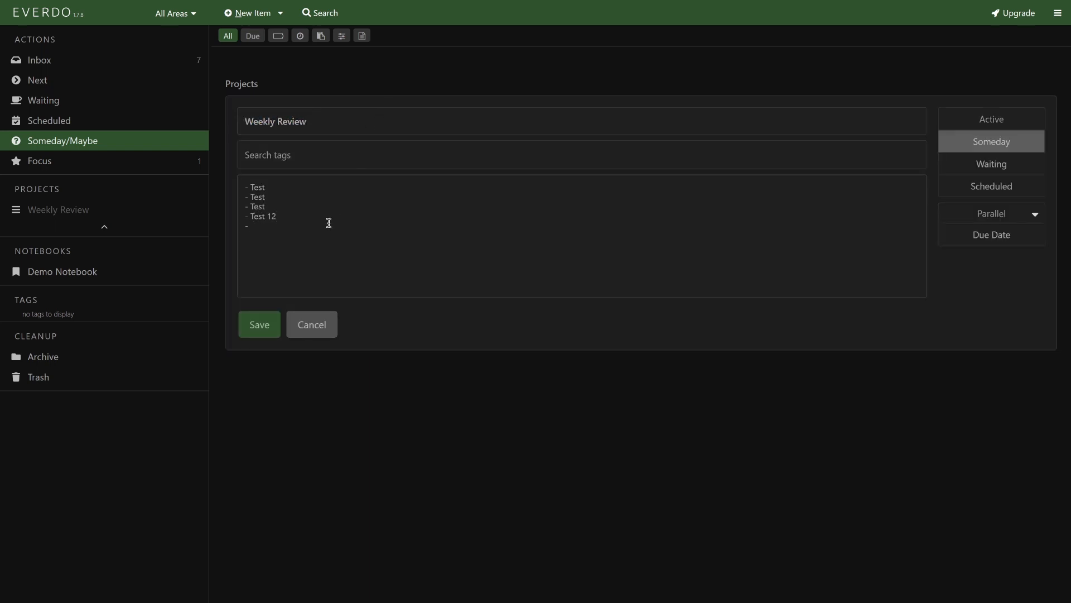
pyautogui.click(259, 324)
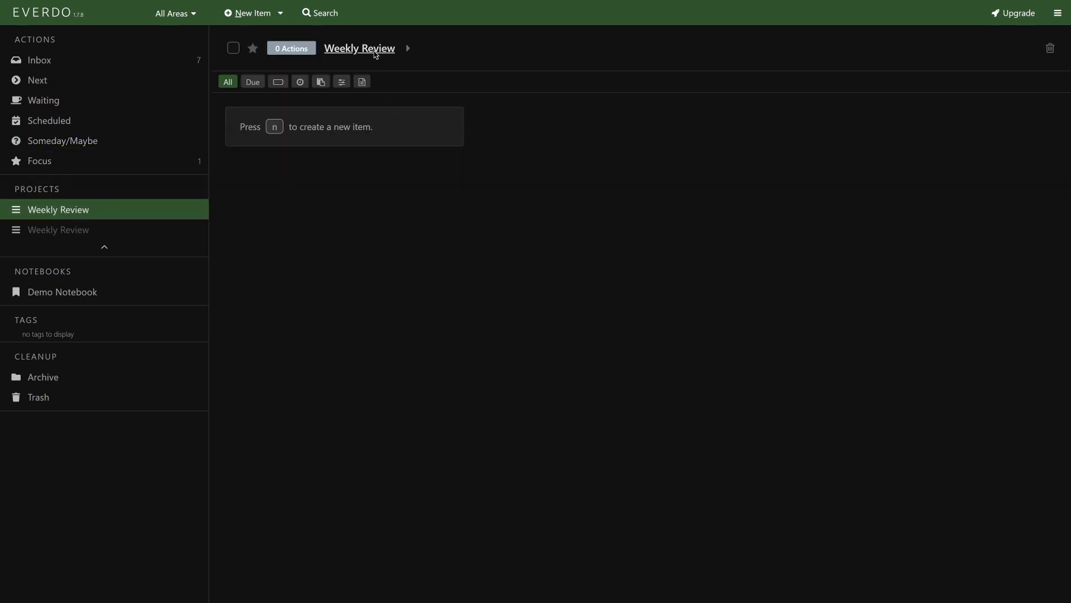
# Return to the Next actions list
pyautogui.click(37, 80)
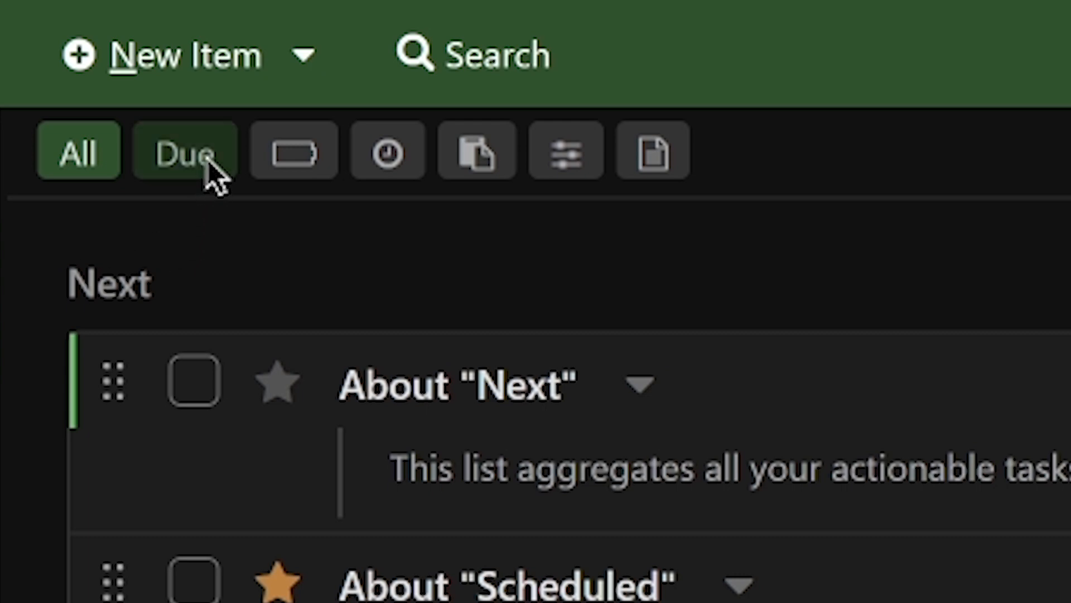
# Try the Due filter and the time-estimate filter on the Next list
pyautogui.click(293, 150)
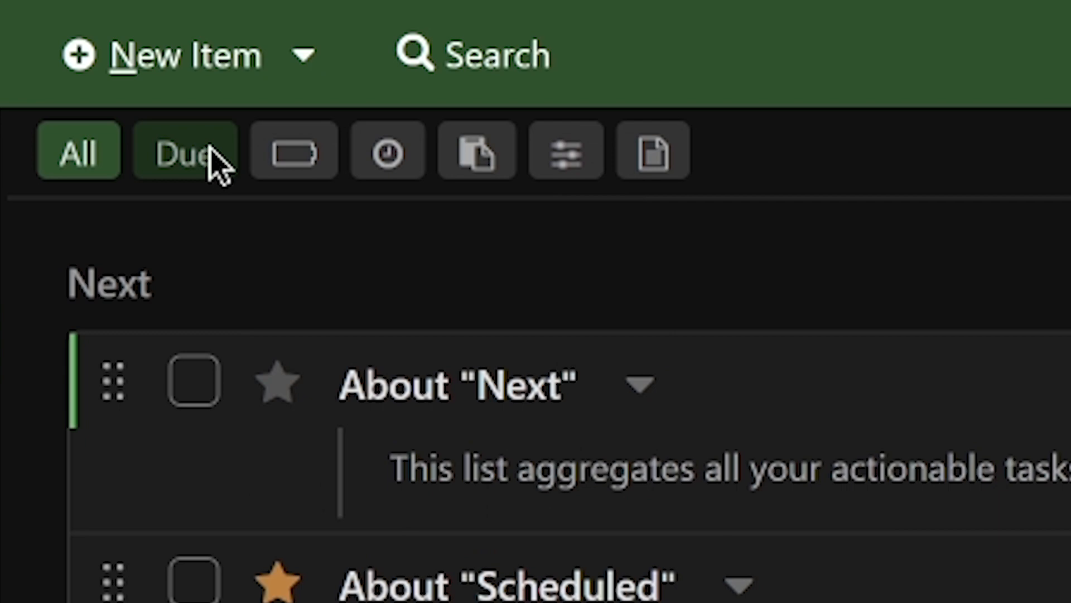
pyautogui.click(386, 150)
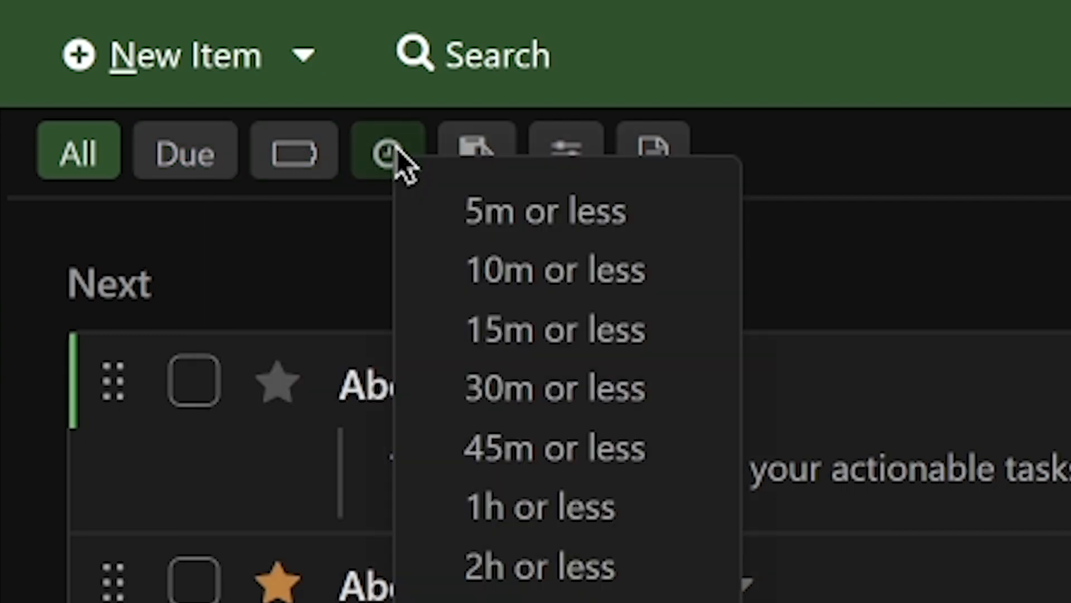
pyautogui.click(389, 150)
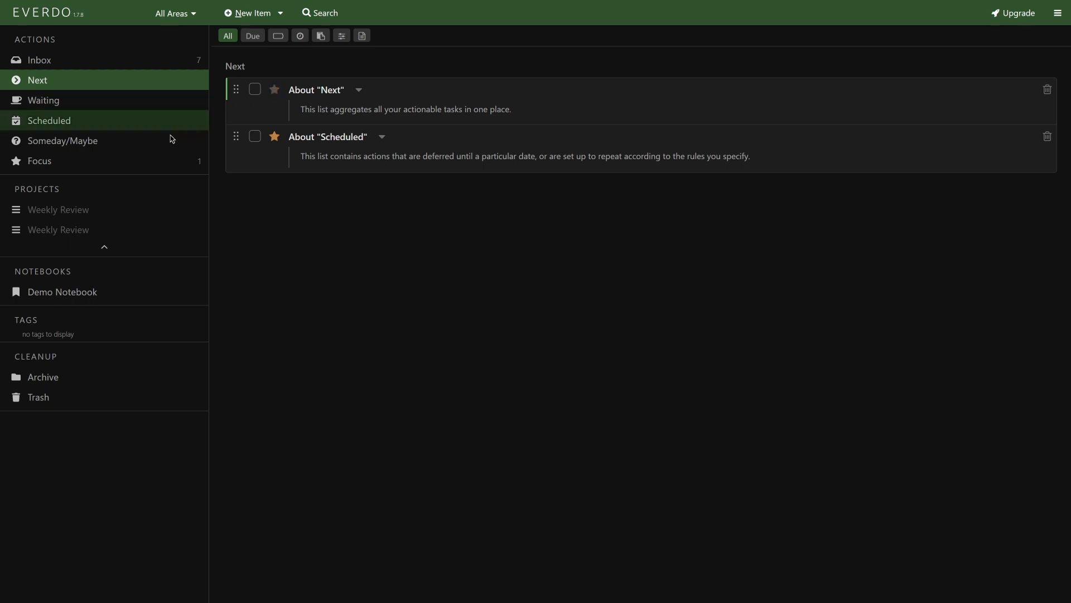
# Show the Focus list with its starred item About "Scheduled", then move on to the forum
pyautogui.click(39, 161)
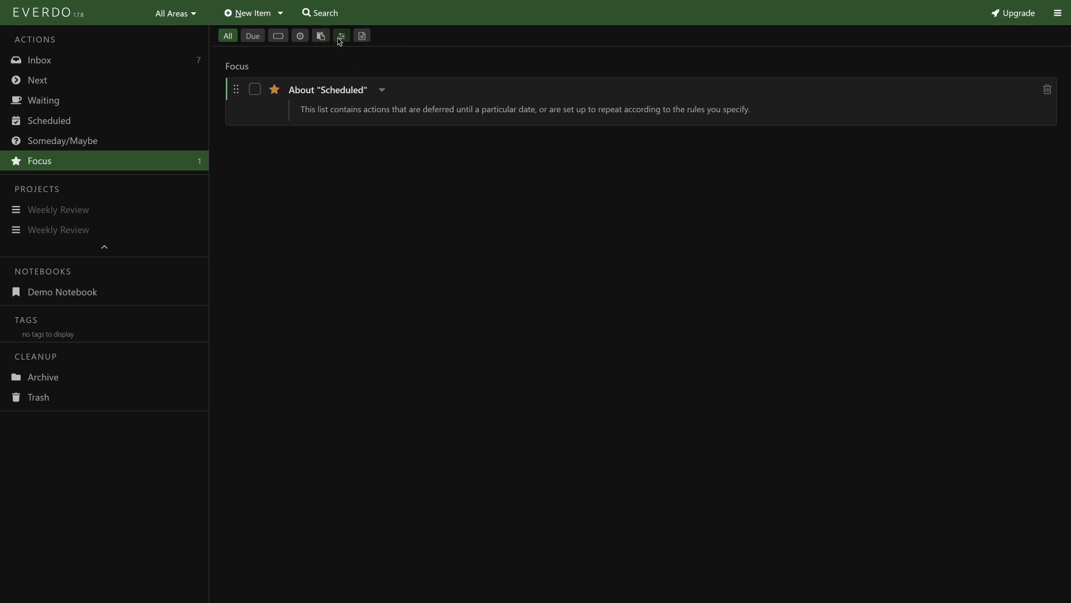
pyautogui.click(340, 36)
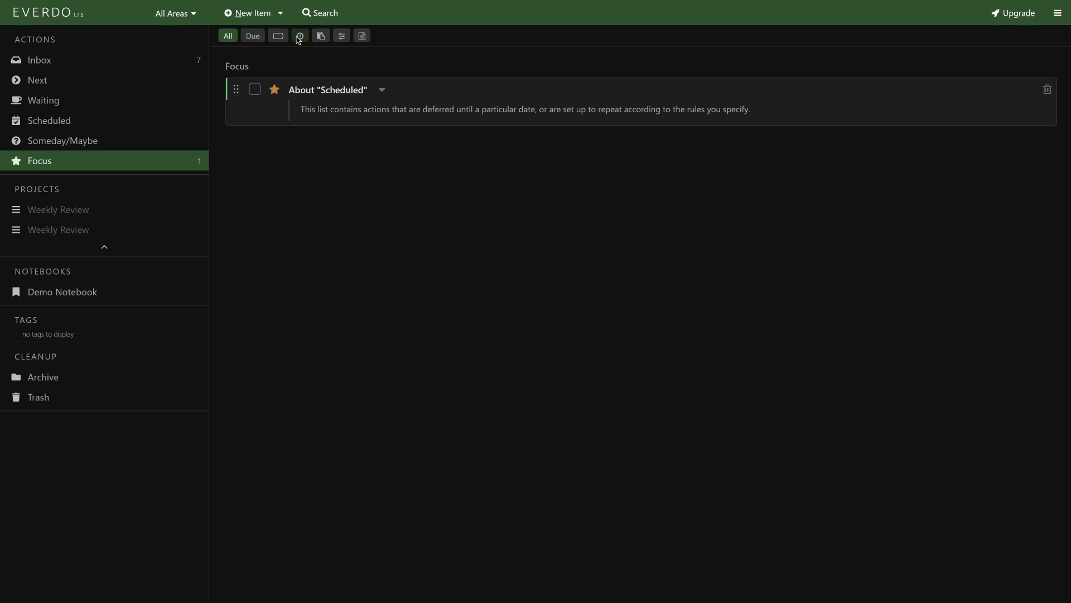
pyautogui.click(37, 80)
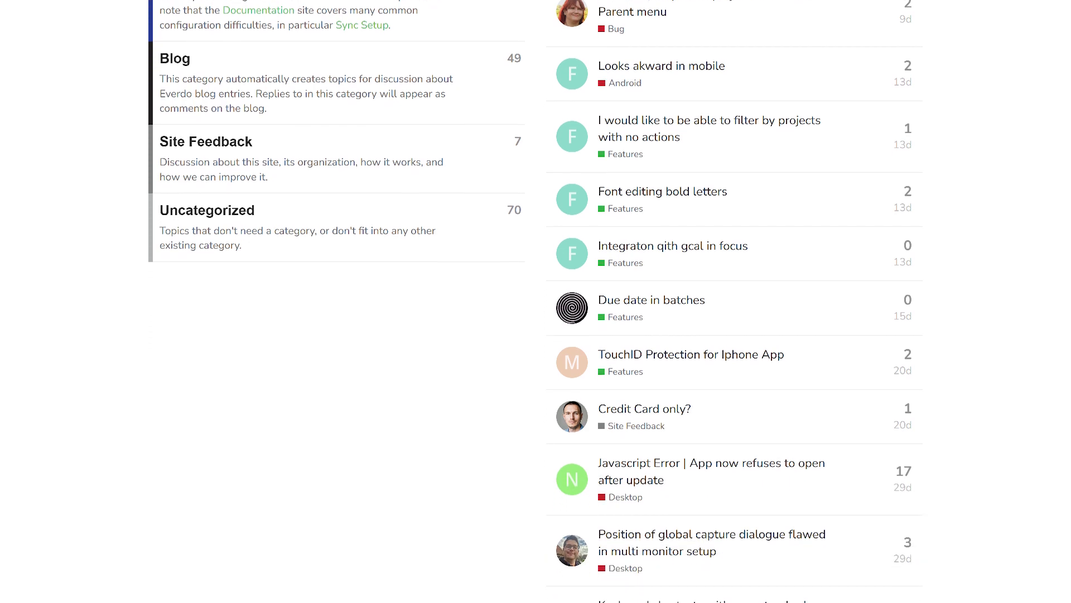
# Scroll through the forum topics and the docs Sync page down to Choosing a sync scheme
pyautogui.scroll(-3)
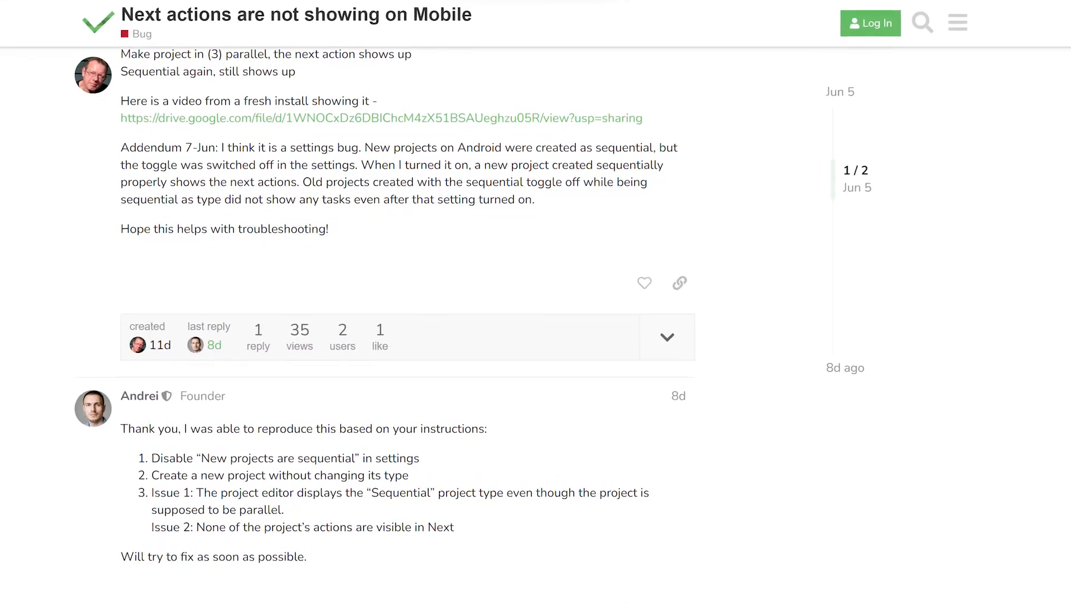
pyautogui.scroll(-3)
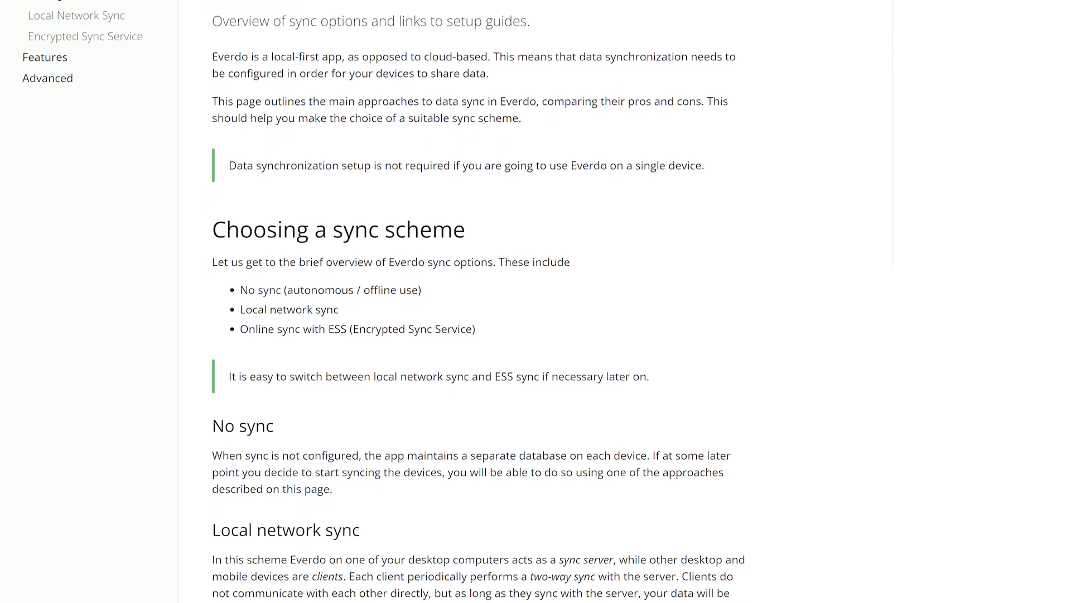
pyautogui.scroll(-3)
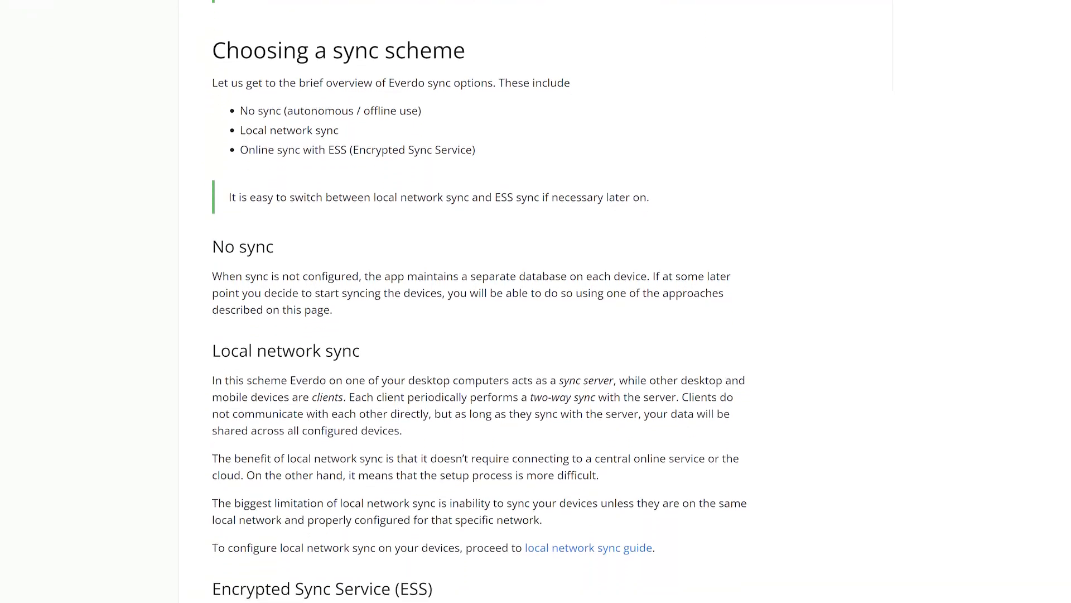
pyautogui.scroll(-3)
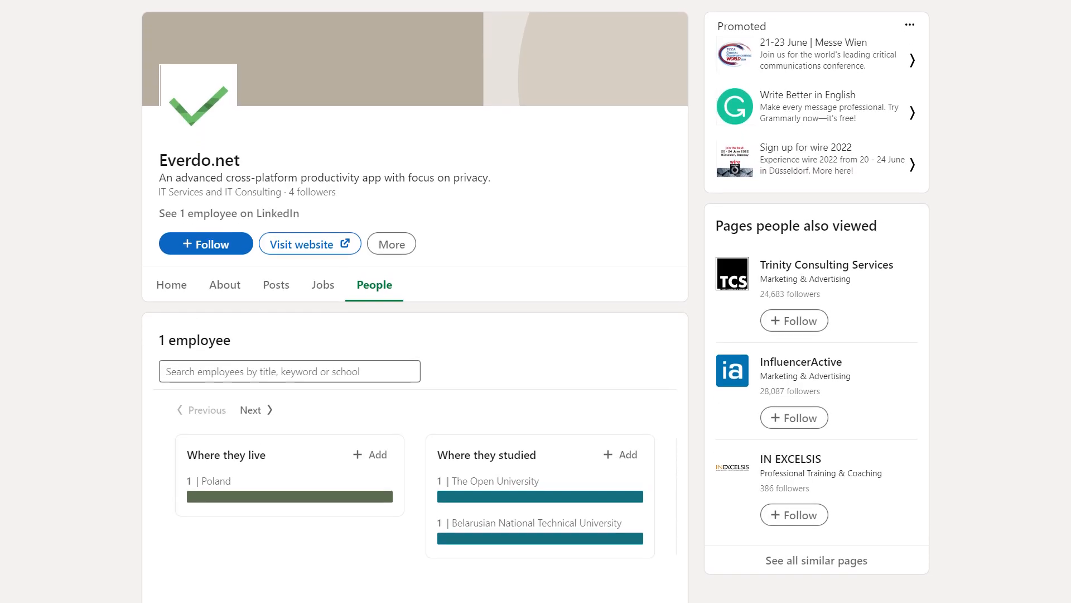
# Scroll down the Everdo.net LinkedIn People tab through the employee summary
pyautogui.scroll(-3)
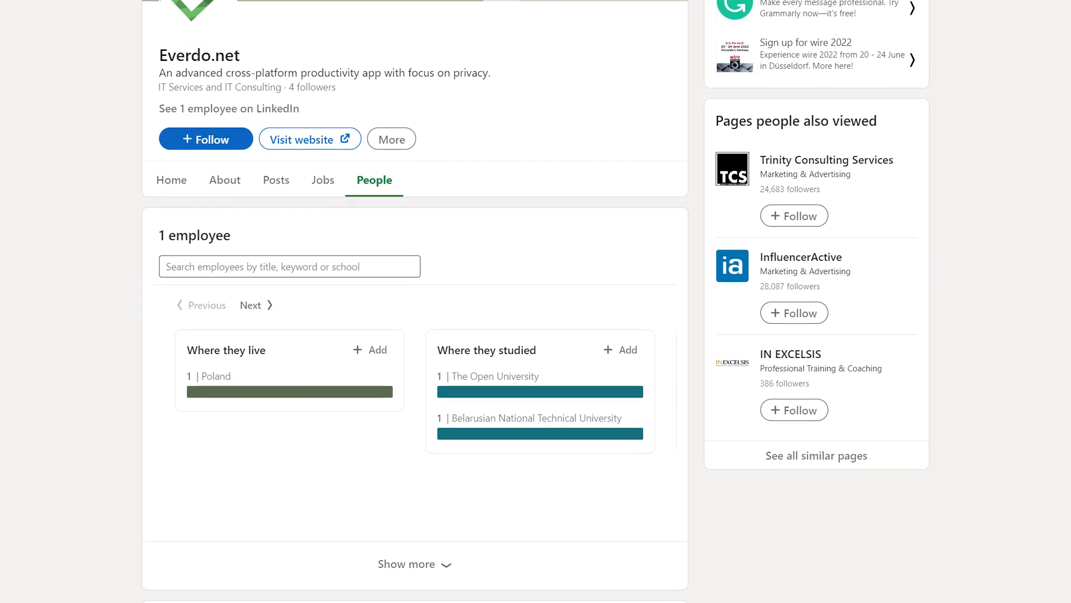
pyautogui.scroll(-3)
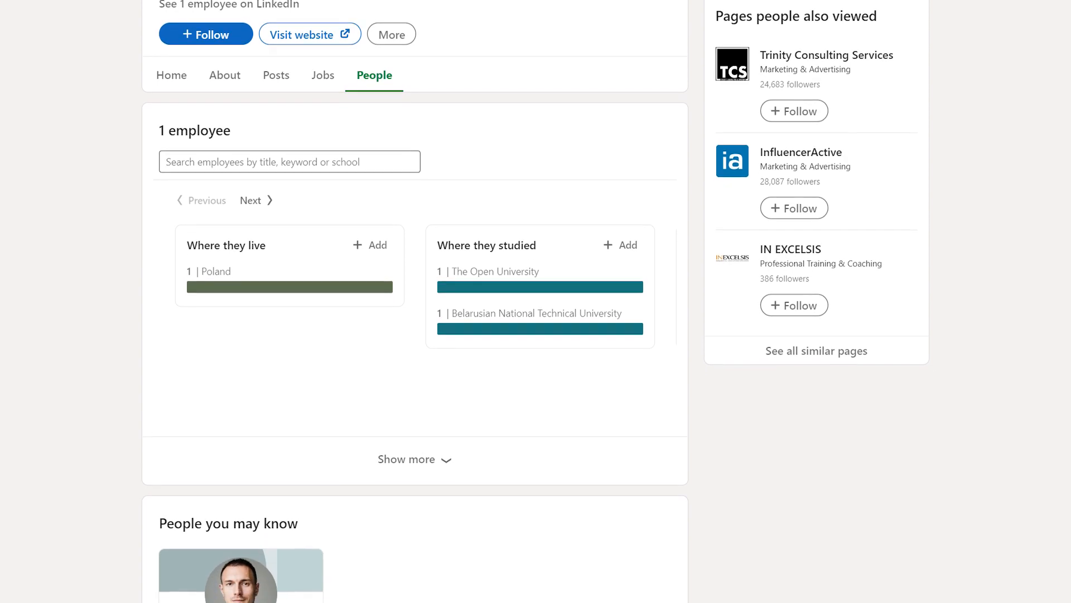
pyautogui.scroll(-3)
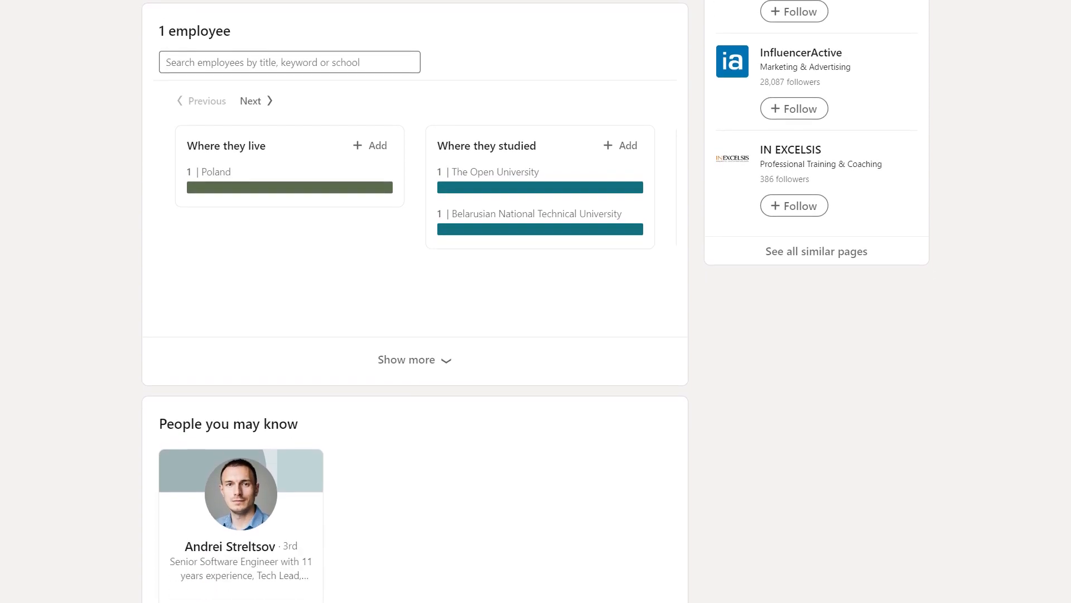